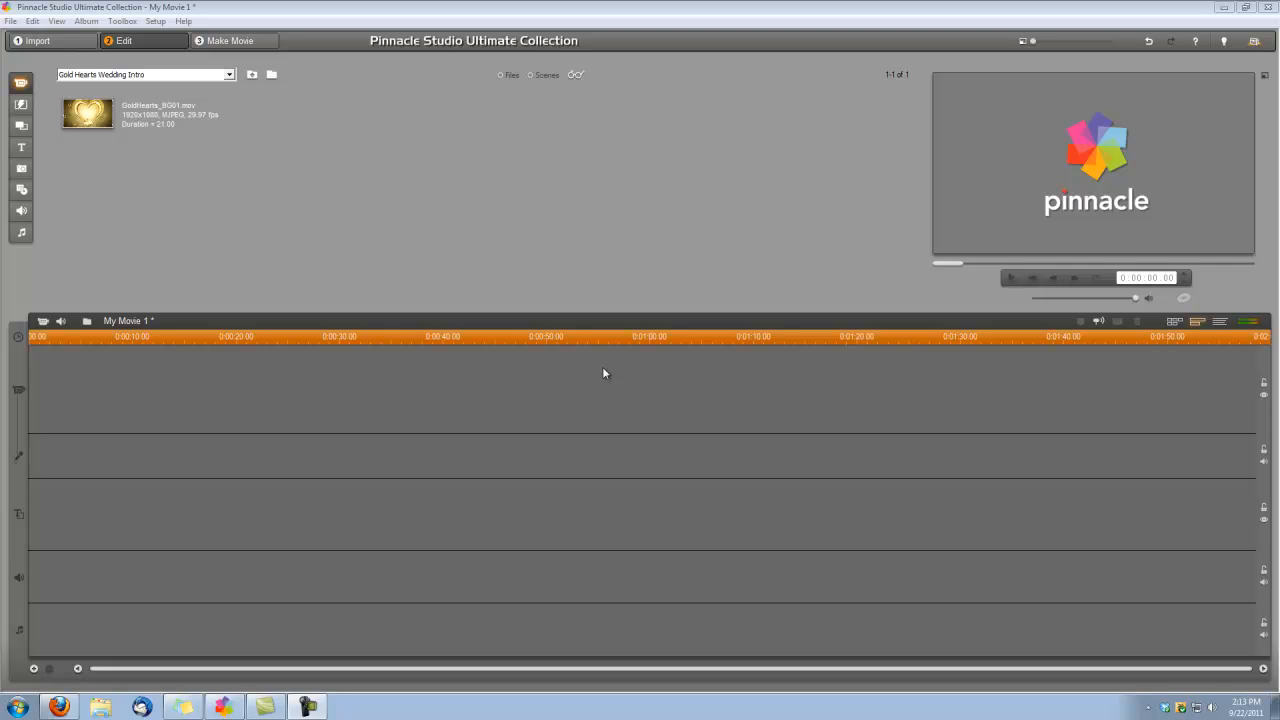
mouse_move(181, 137)
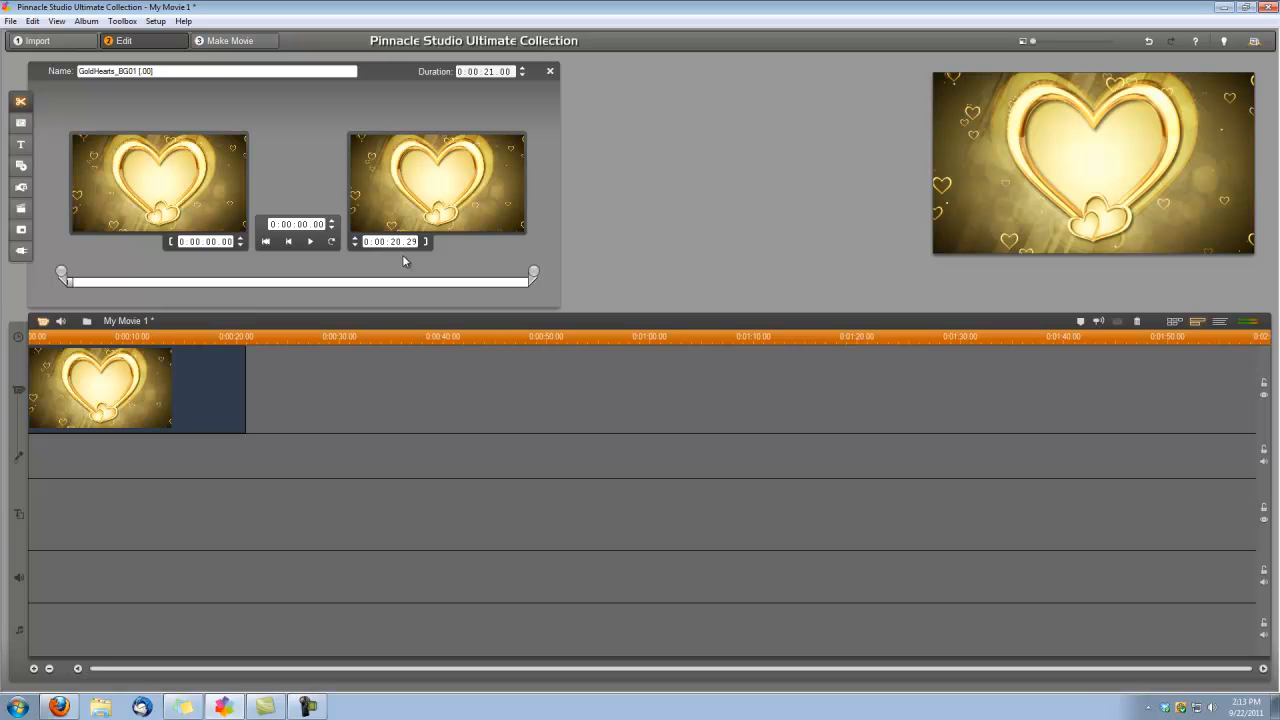
- Set the gold hearts background's end time to 0:00:18.00 and start a new title
click(397, 241)
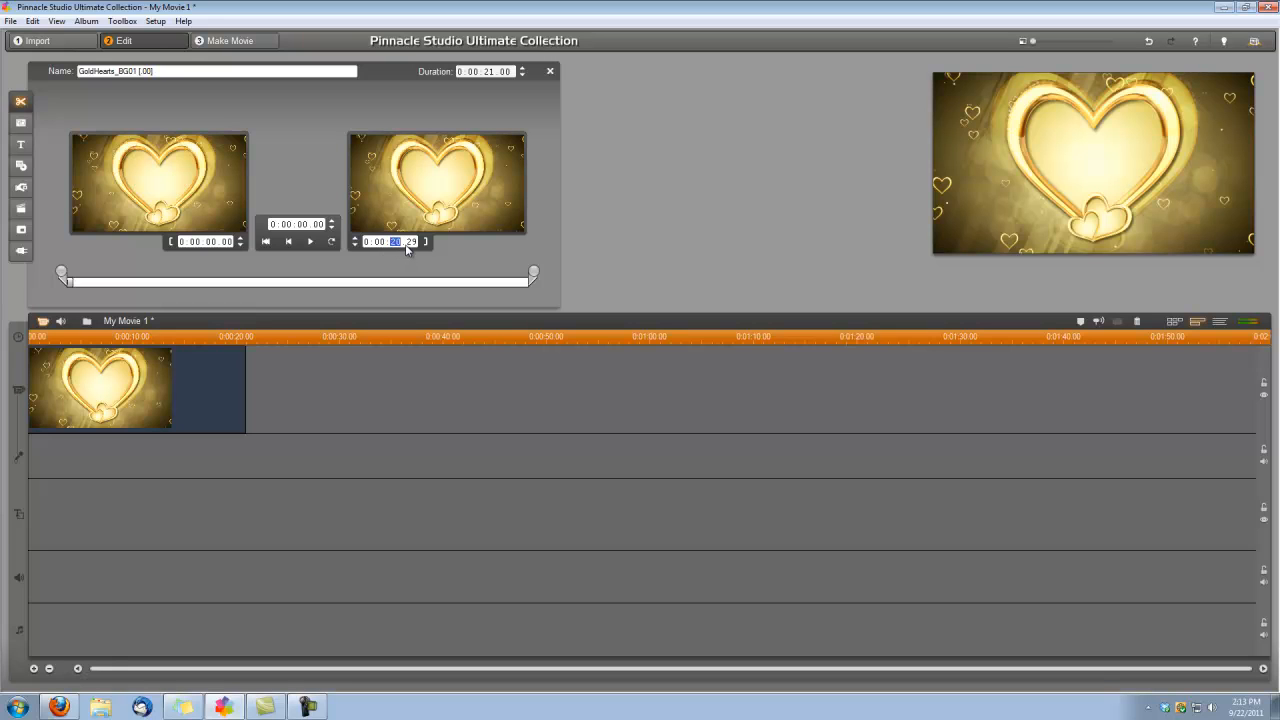
drag(532, 272, 489, 272)
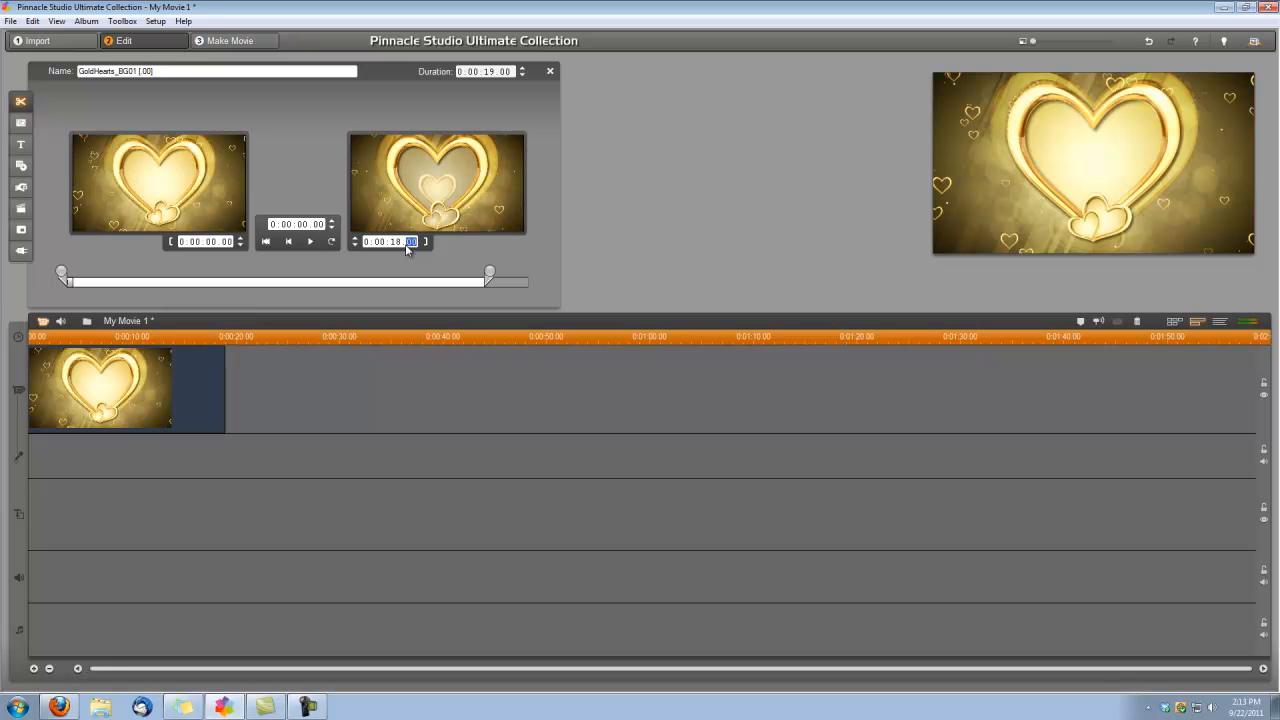
mouse_move(406, 257)
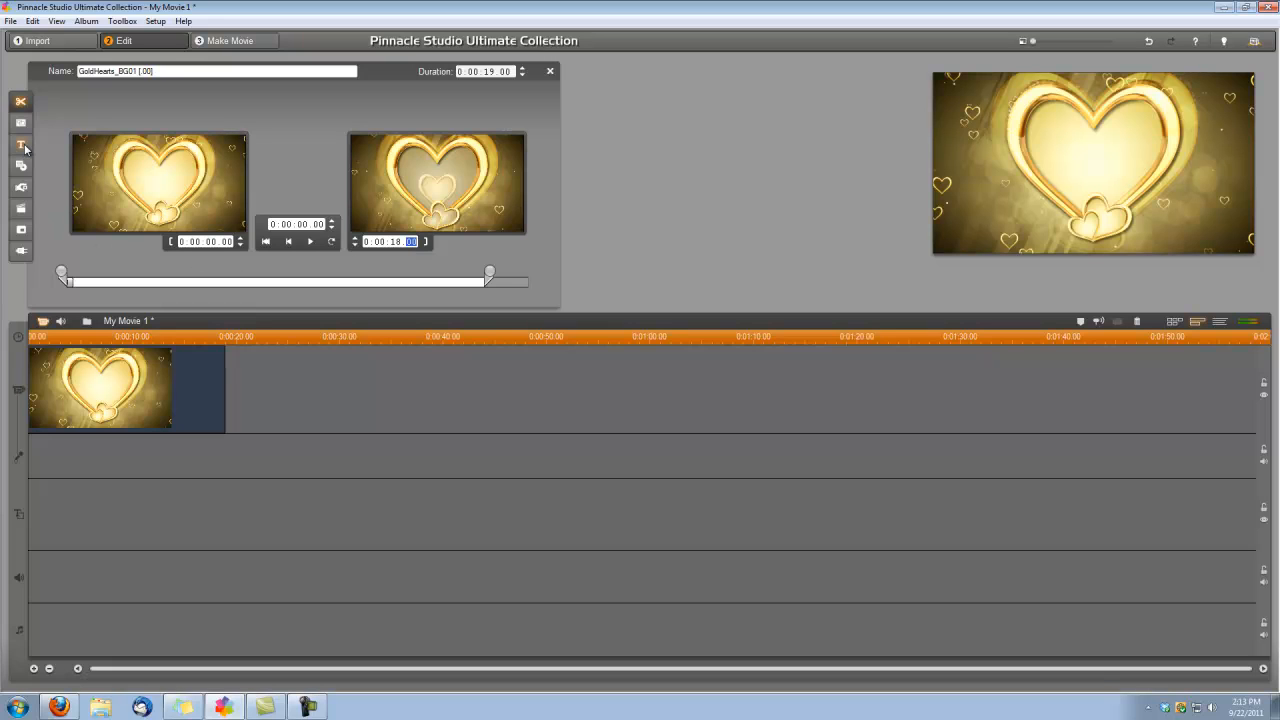
mouse_move(18, 150)
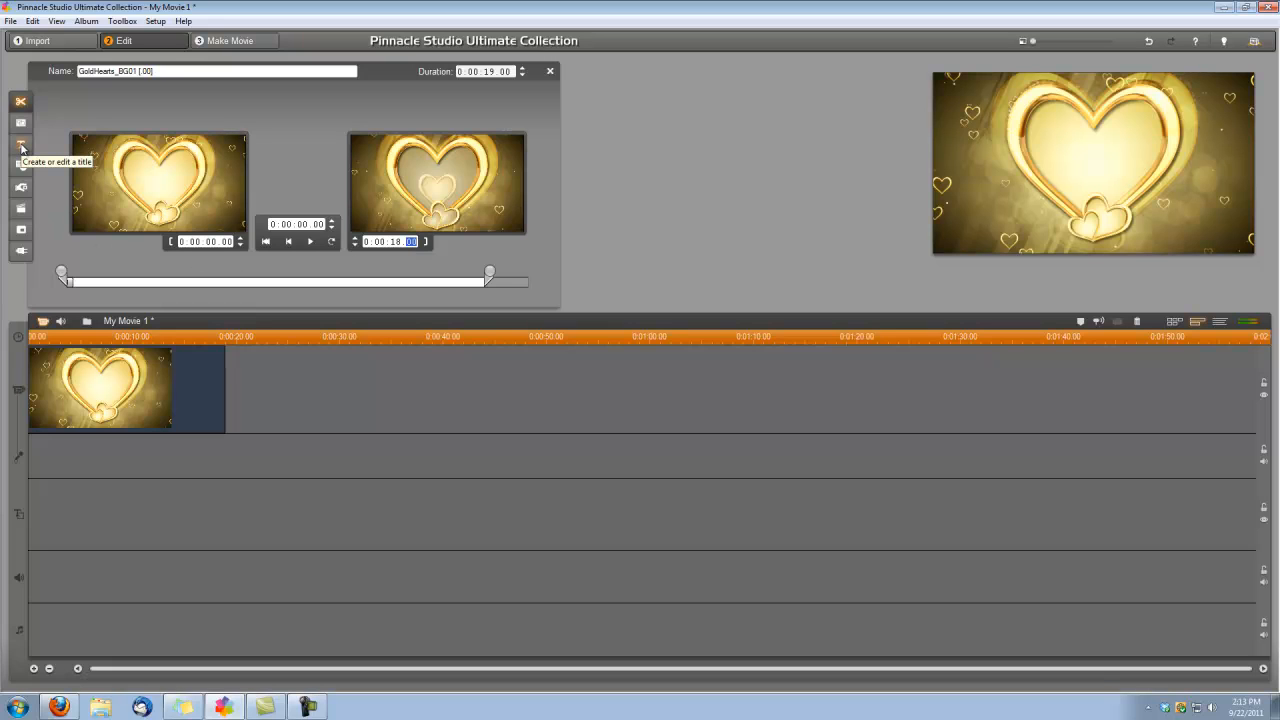
click(16, 135)
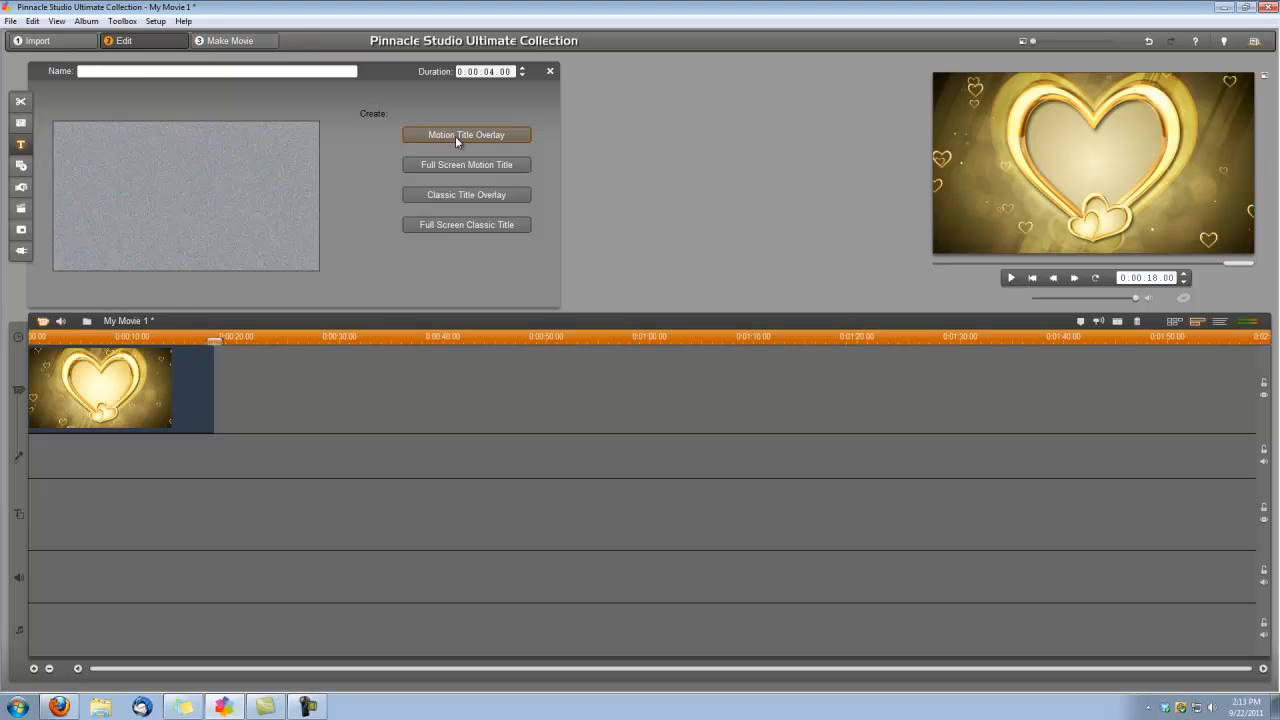
- Create a Motion Title Overlay and choose Palatino Linotype as its font
click(466, 135)
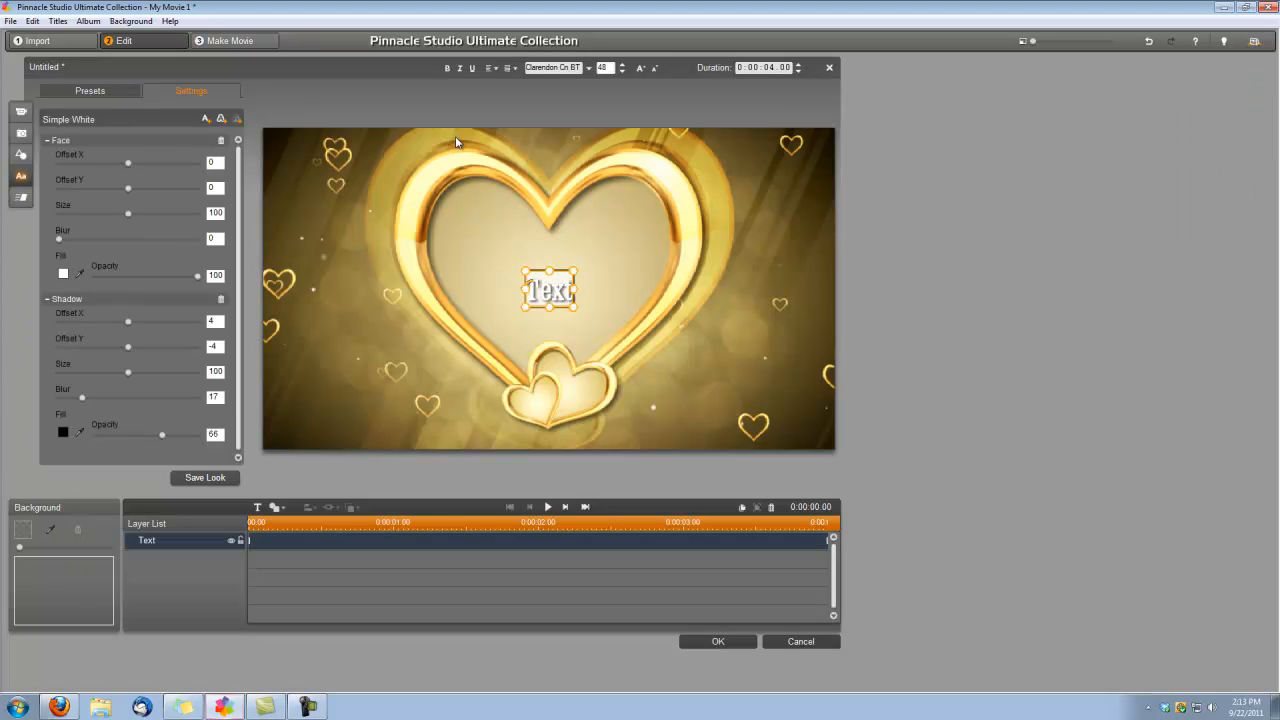
mouse_move(573, 82)
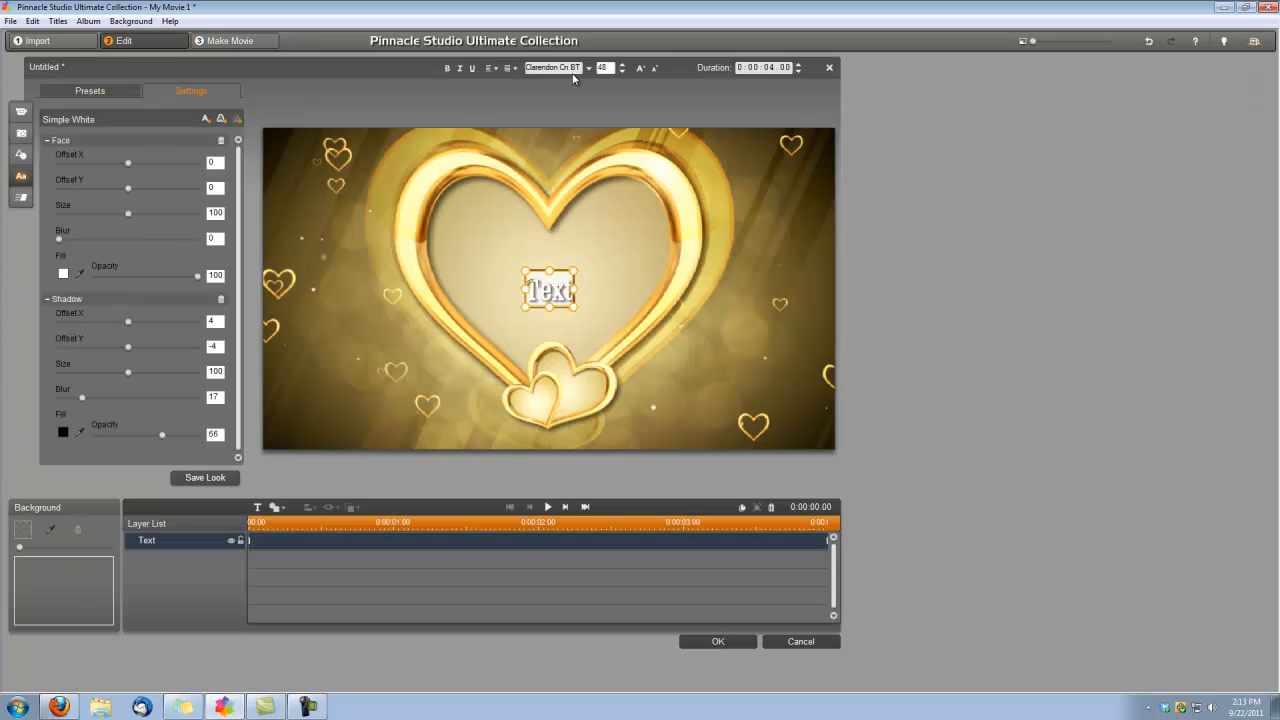
mouse_move(575, 78)
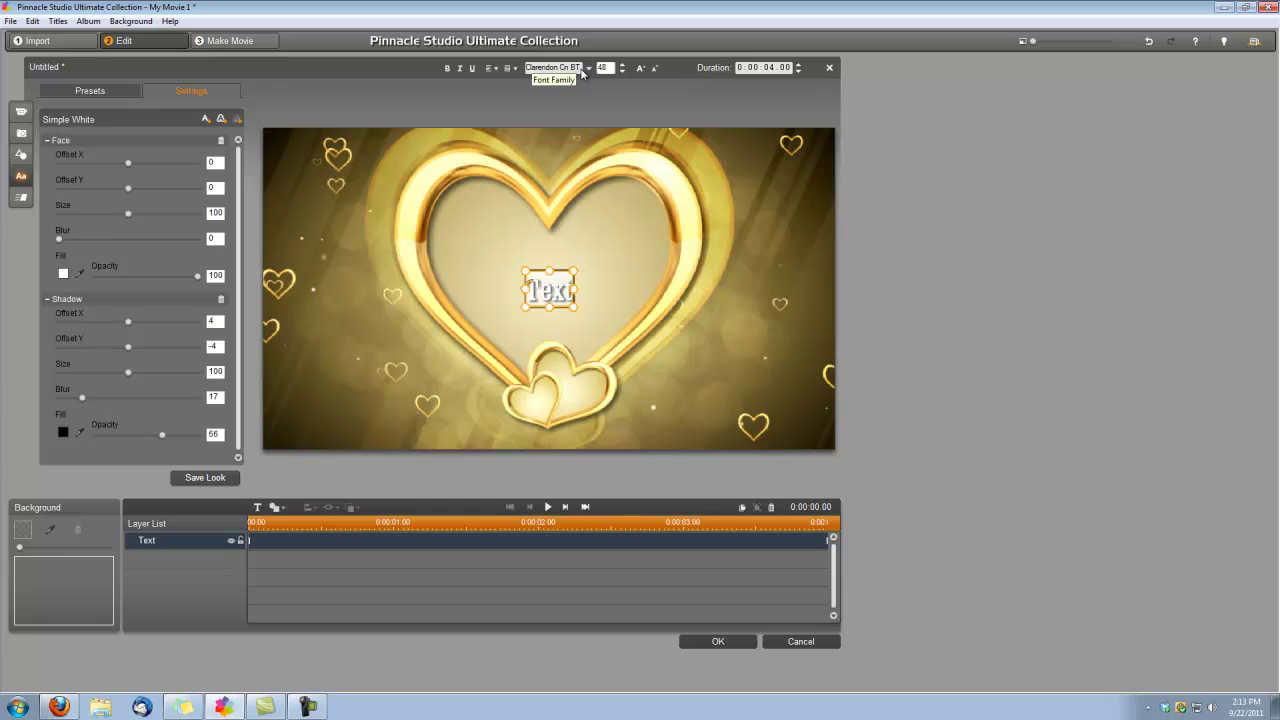
click(590, 68)
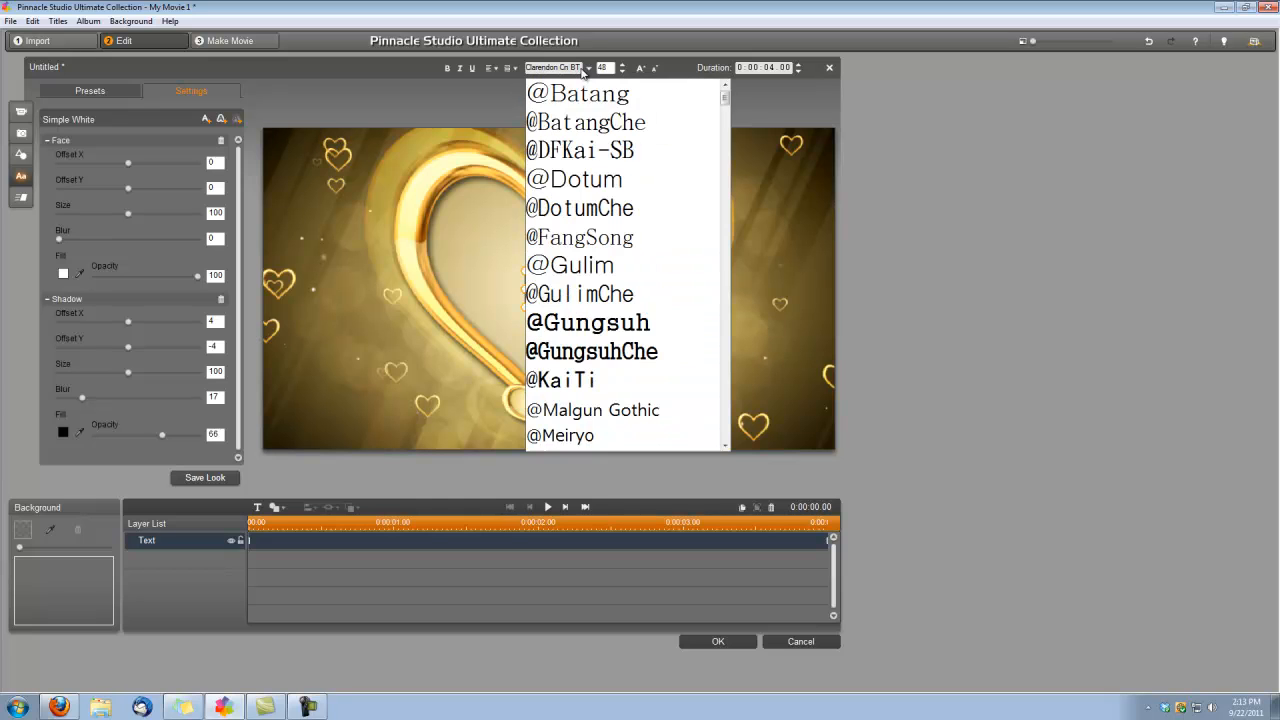
scroll(down, 3)
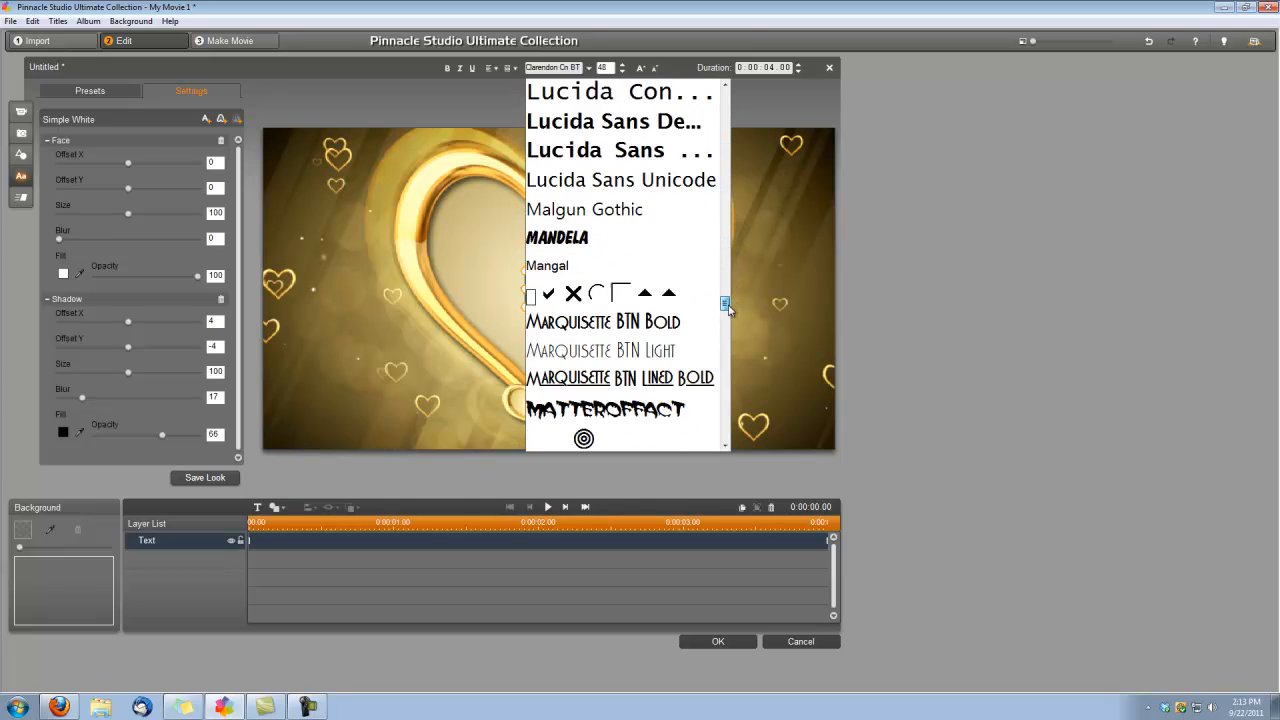
scroll(down, 3)
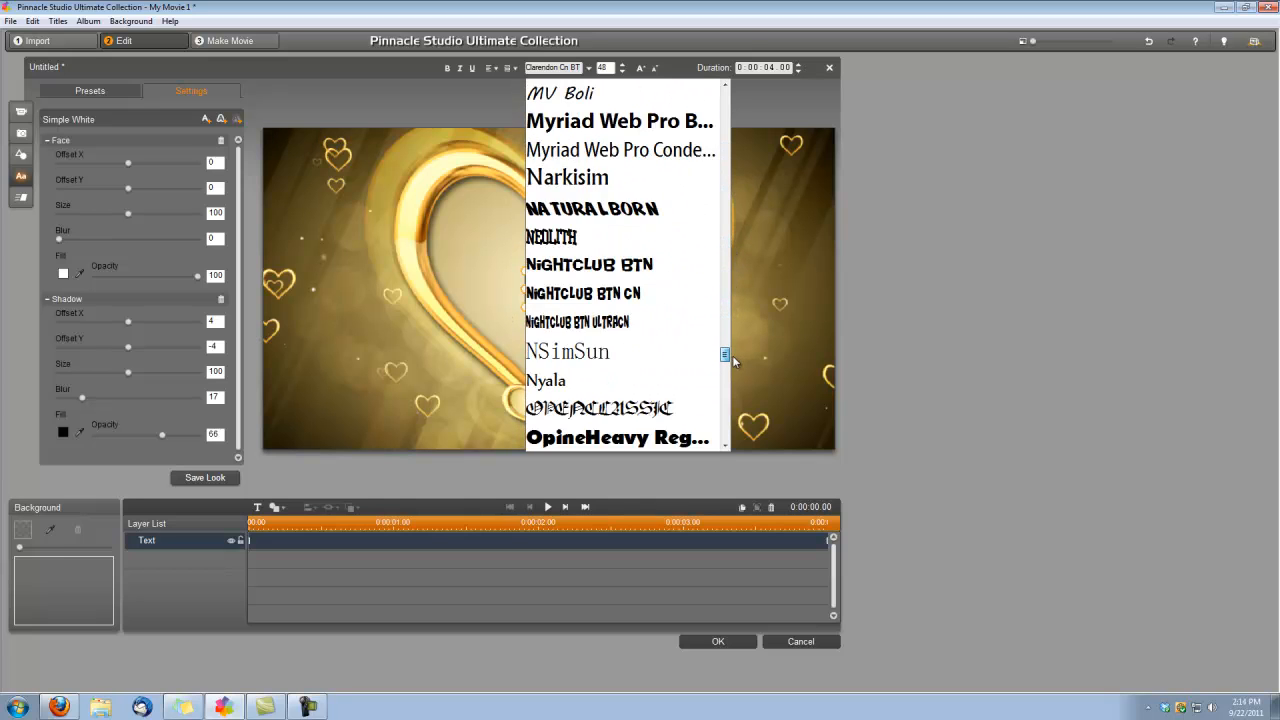
click(553, 68)
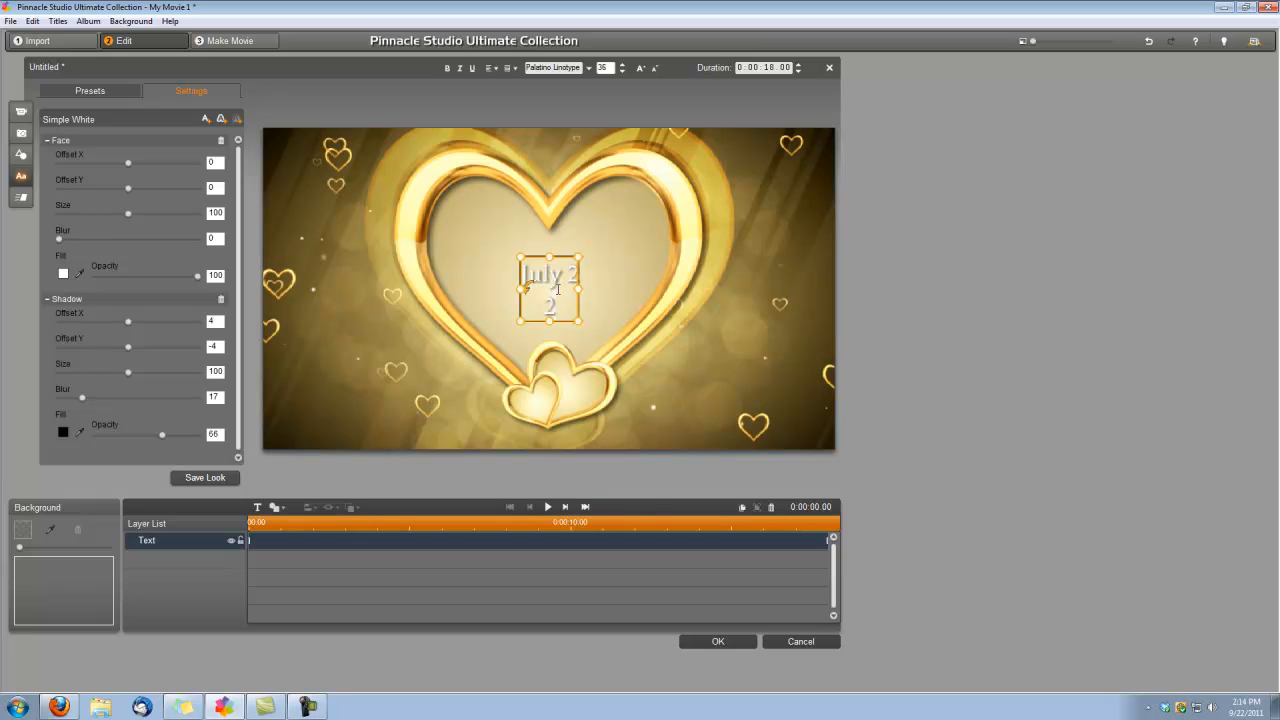
- Finish the date text so it reads July 2, 2011
text(011)
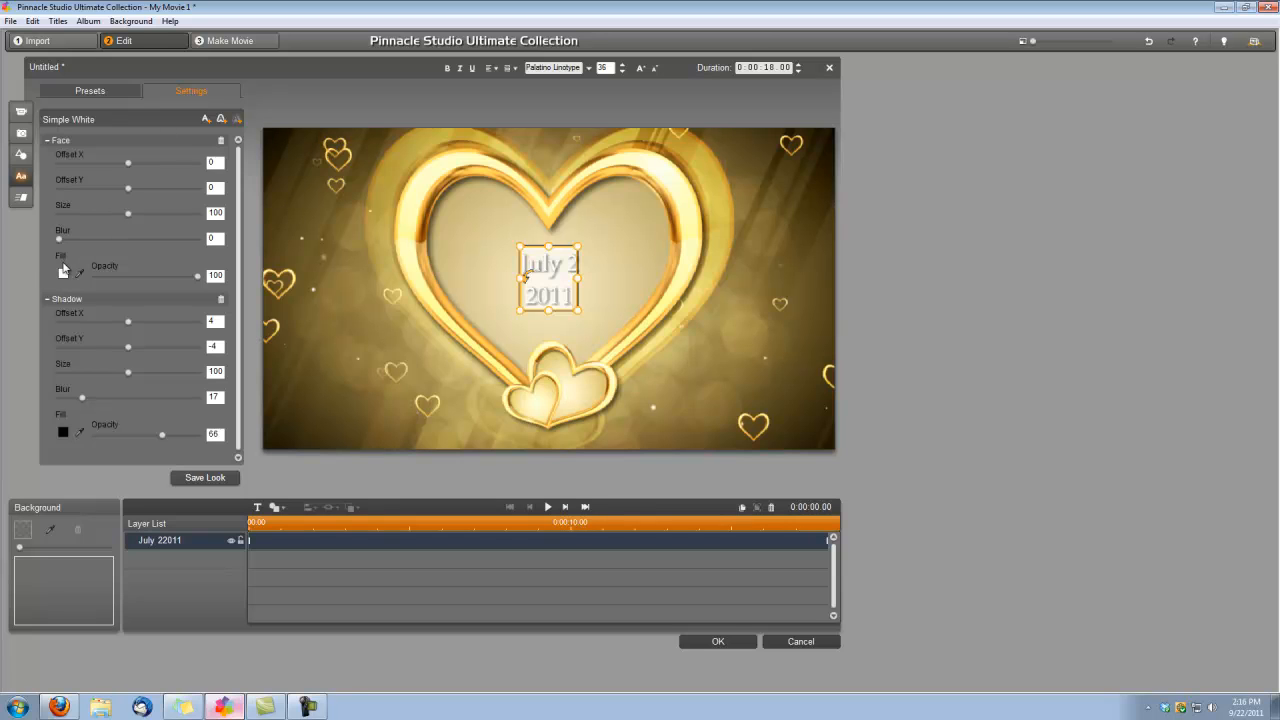
mouse_move(79, 276)
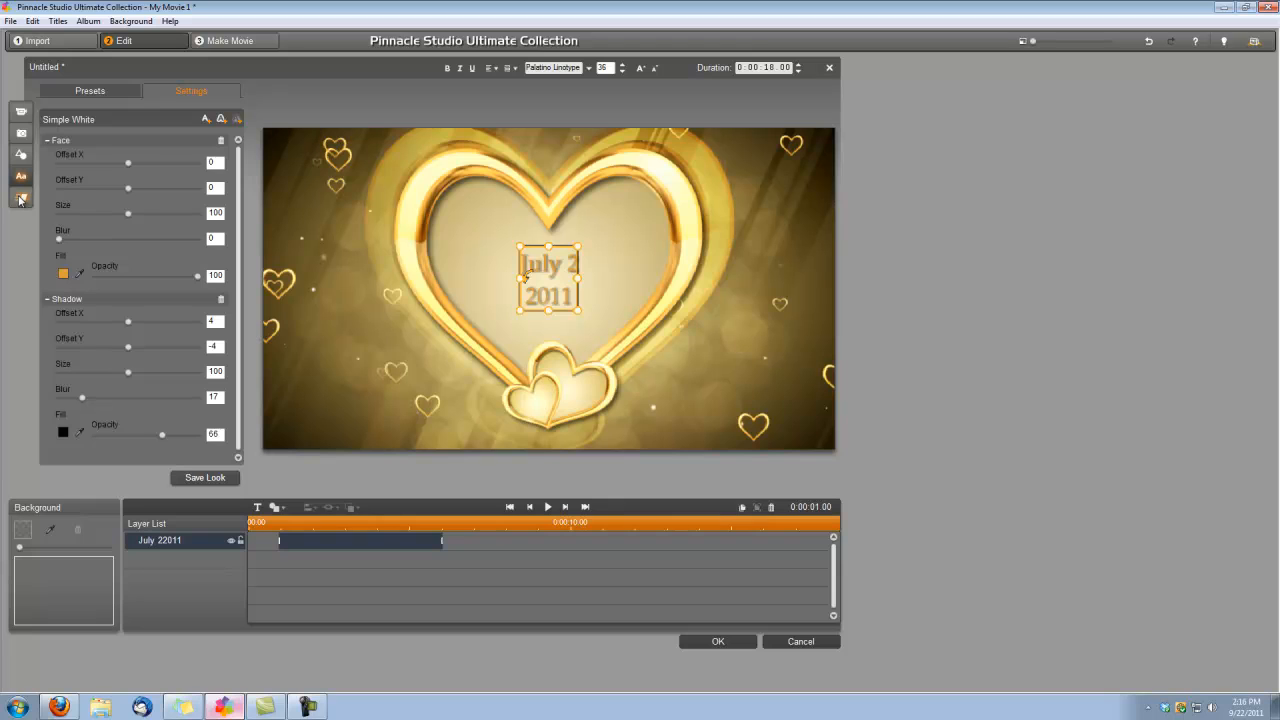
- Give the date title an entrance animation and a Movie Trailer exit animation
click(22, 197)
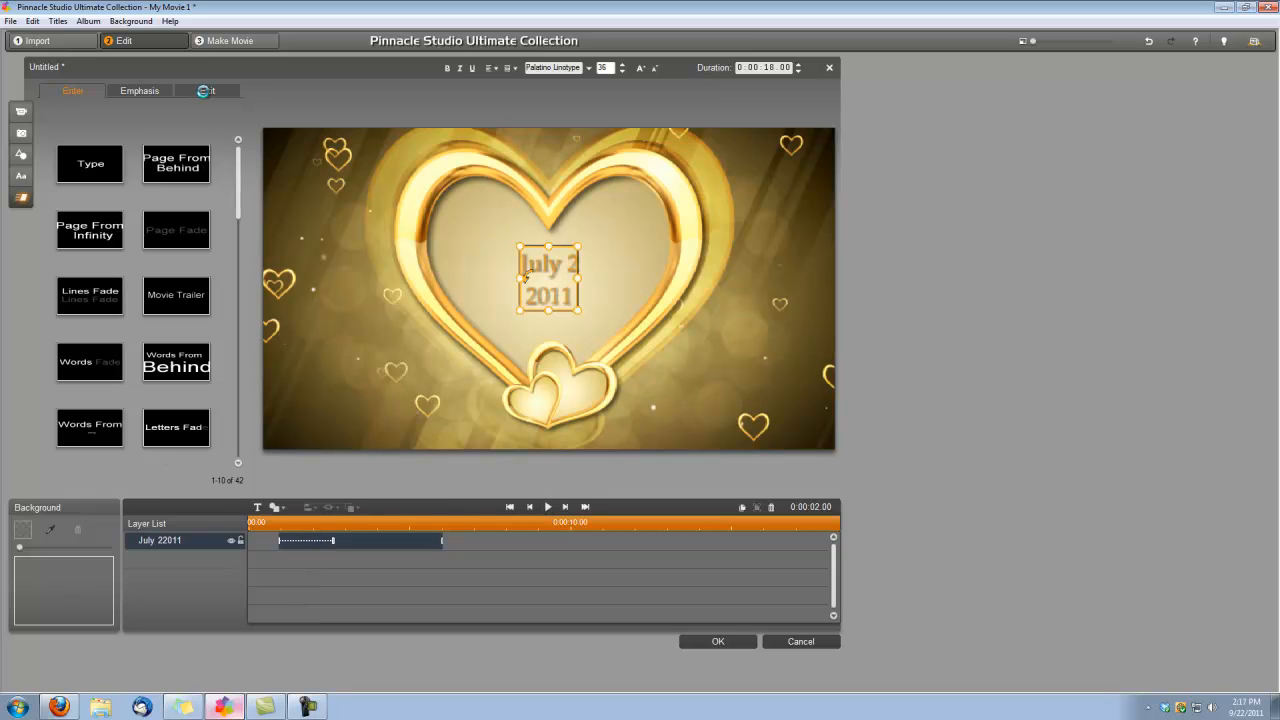
click(207, 91)
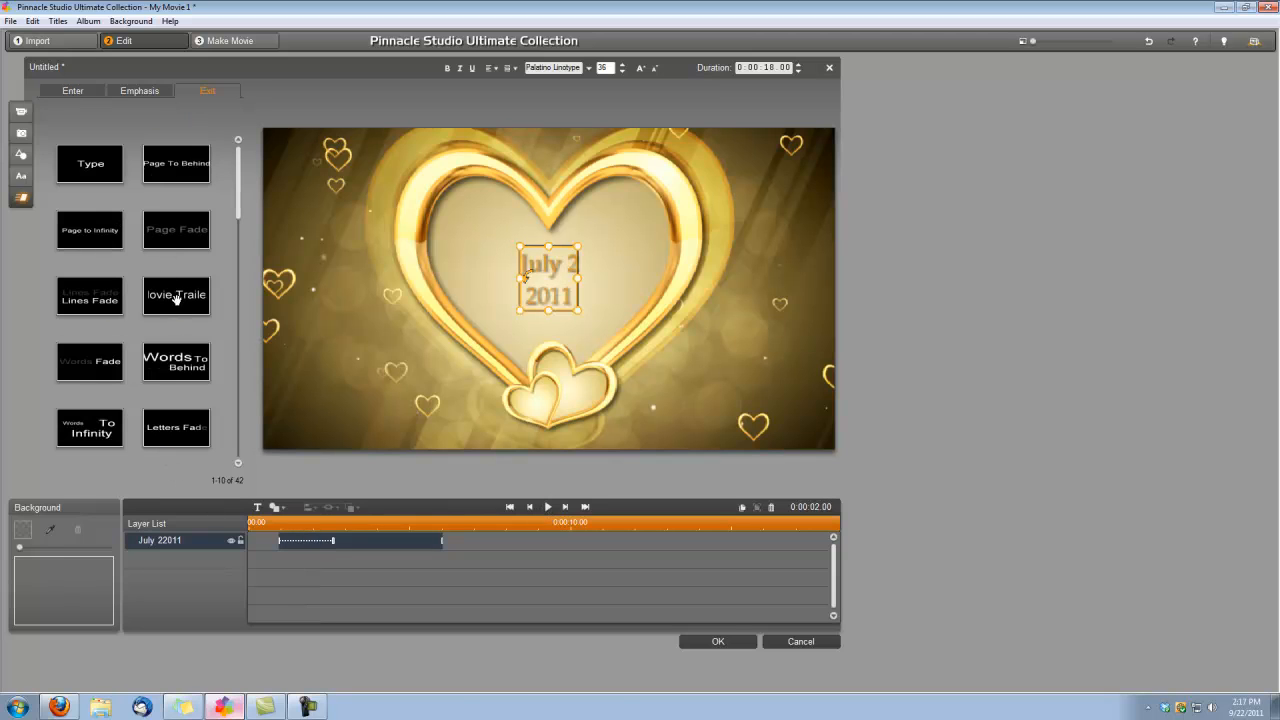
click(176, 295)
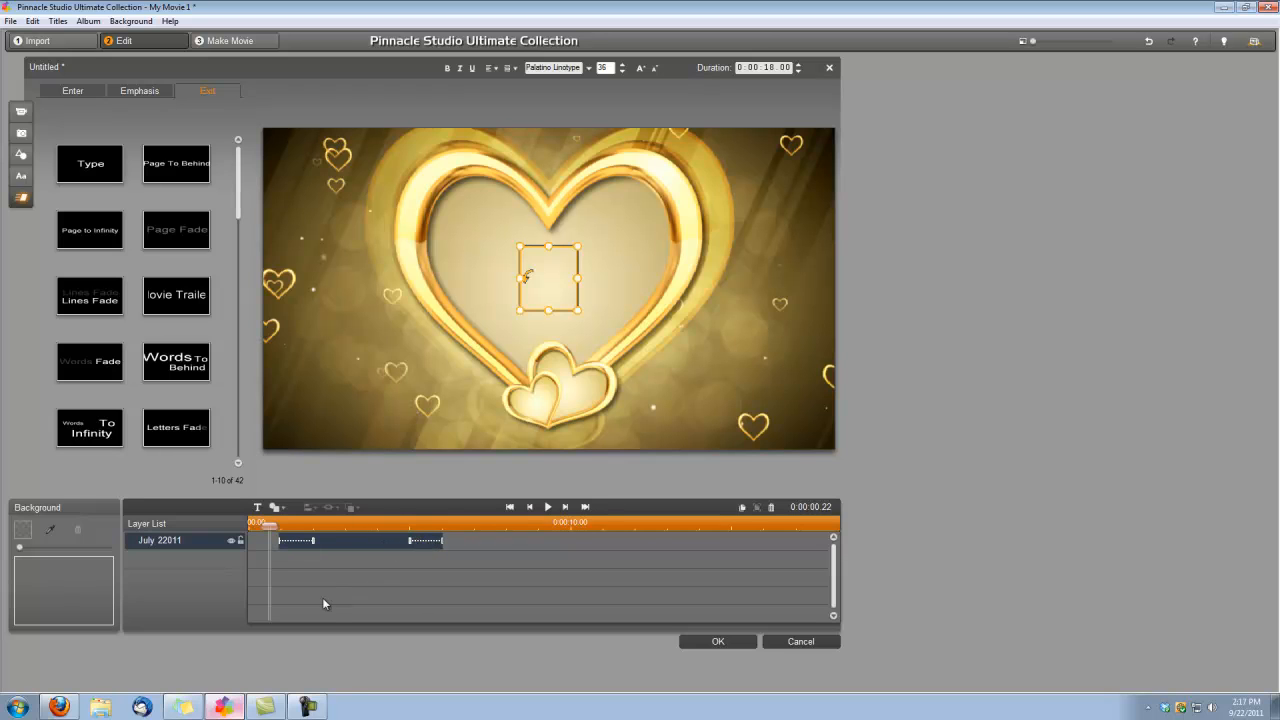
mouse_move(287, 593)
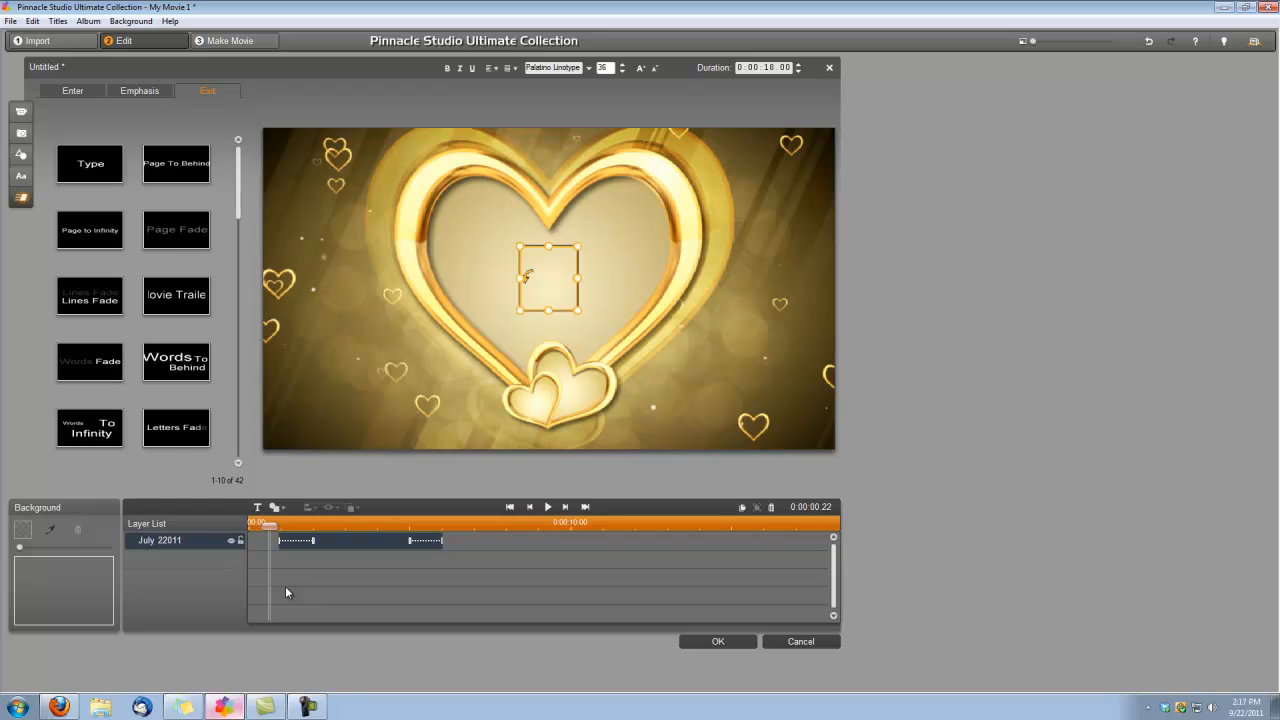
mouse_move(258, 507)
text(Jack &)
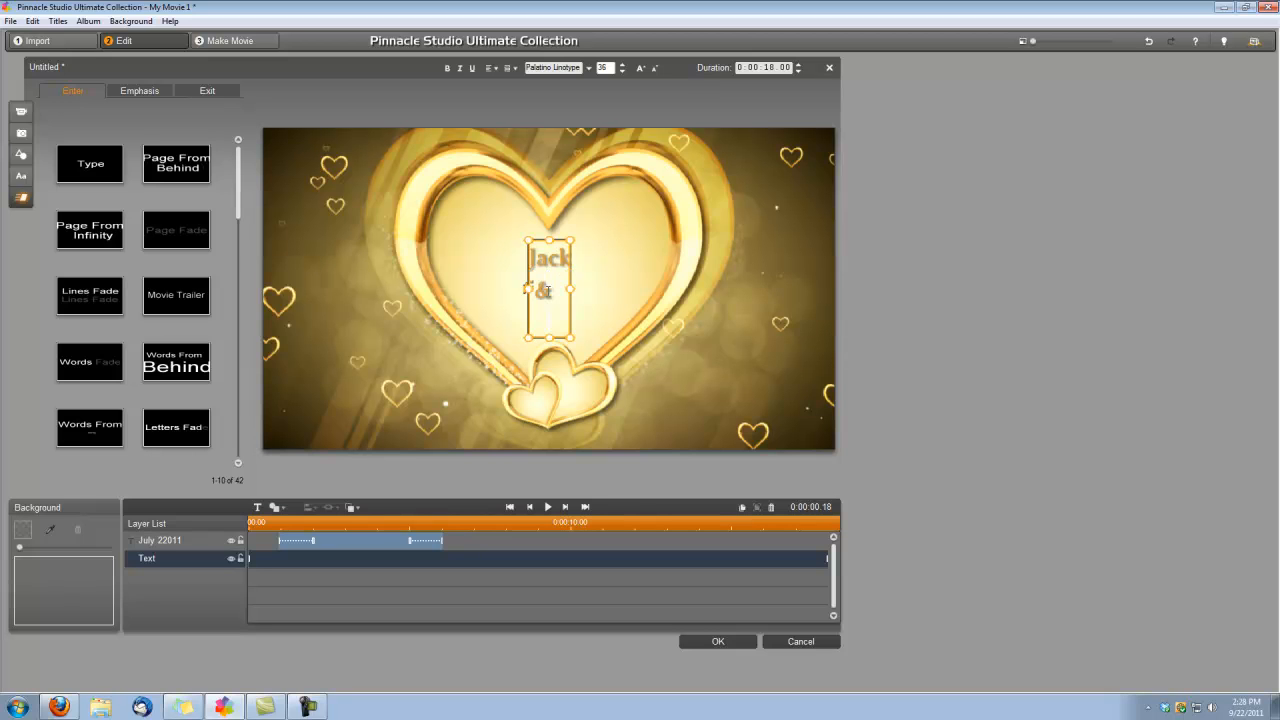
- Add the Jack & Jill's text, preview the date animation, and reposition Jack & Jill's inside the heart
text(Jill's)
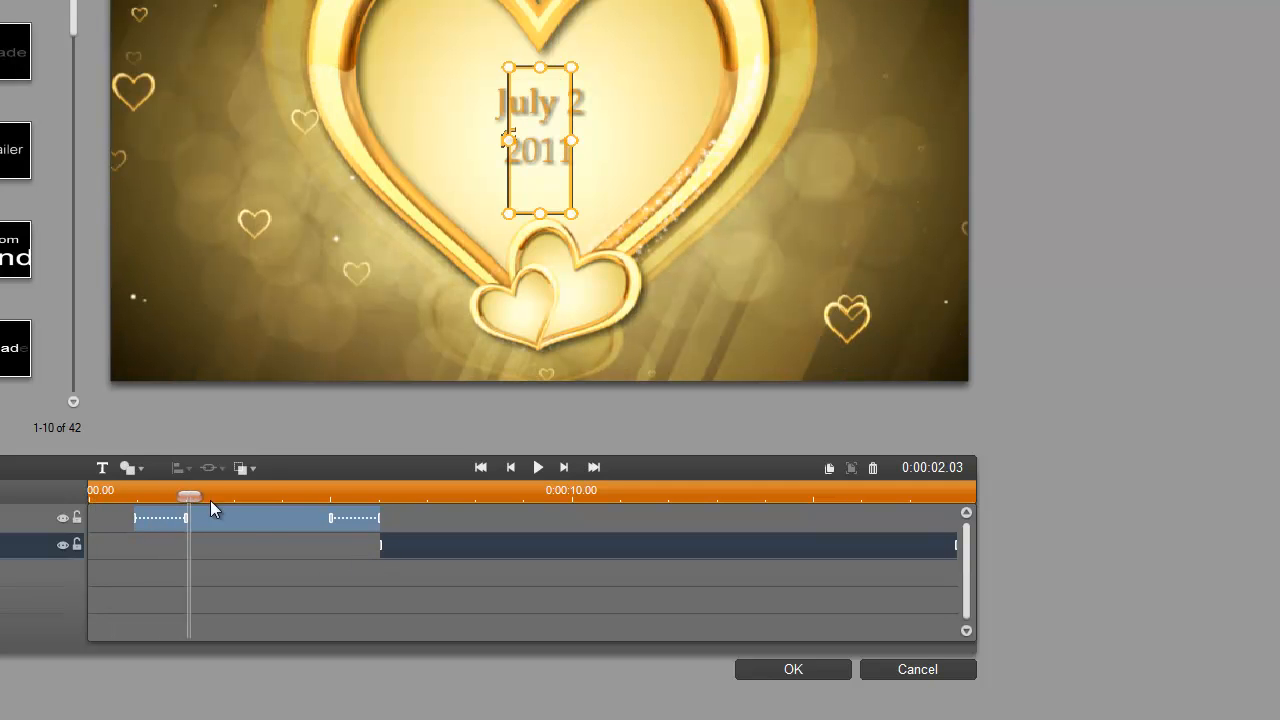
drag(189, 497, 363, 497)
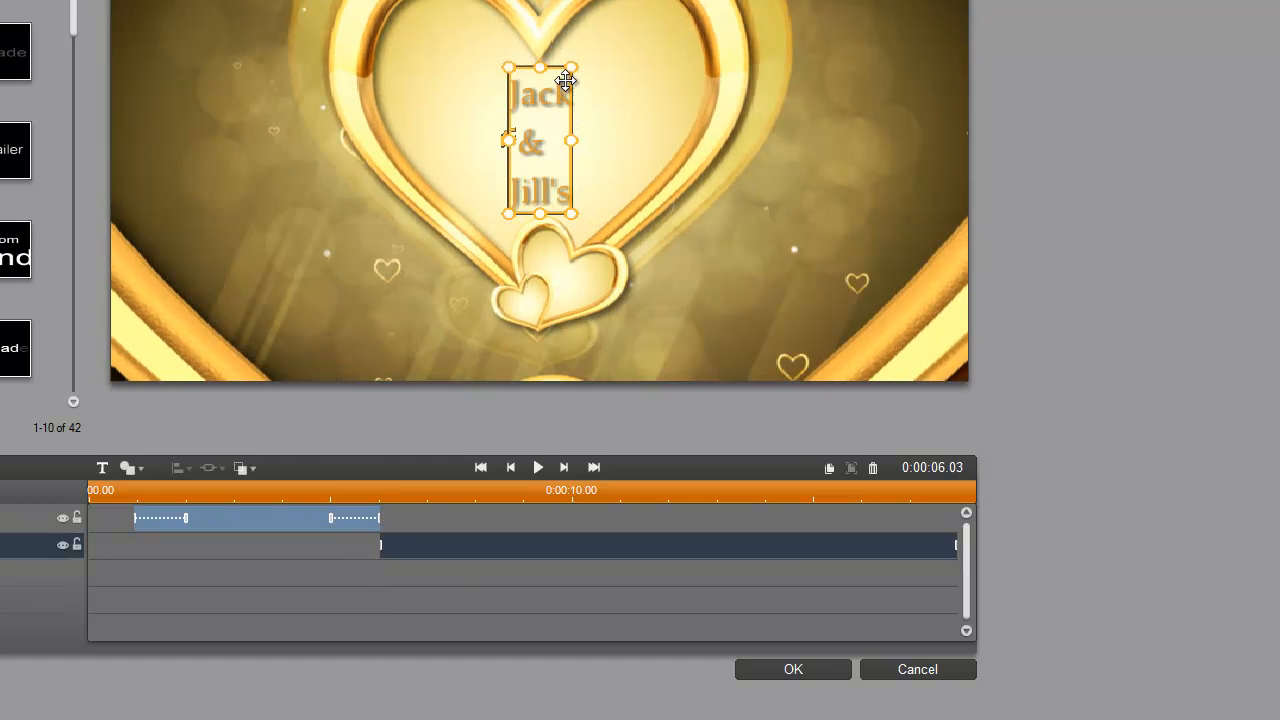
drag(567, 80, 558, 67)
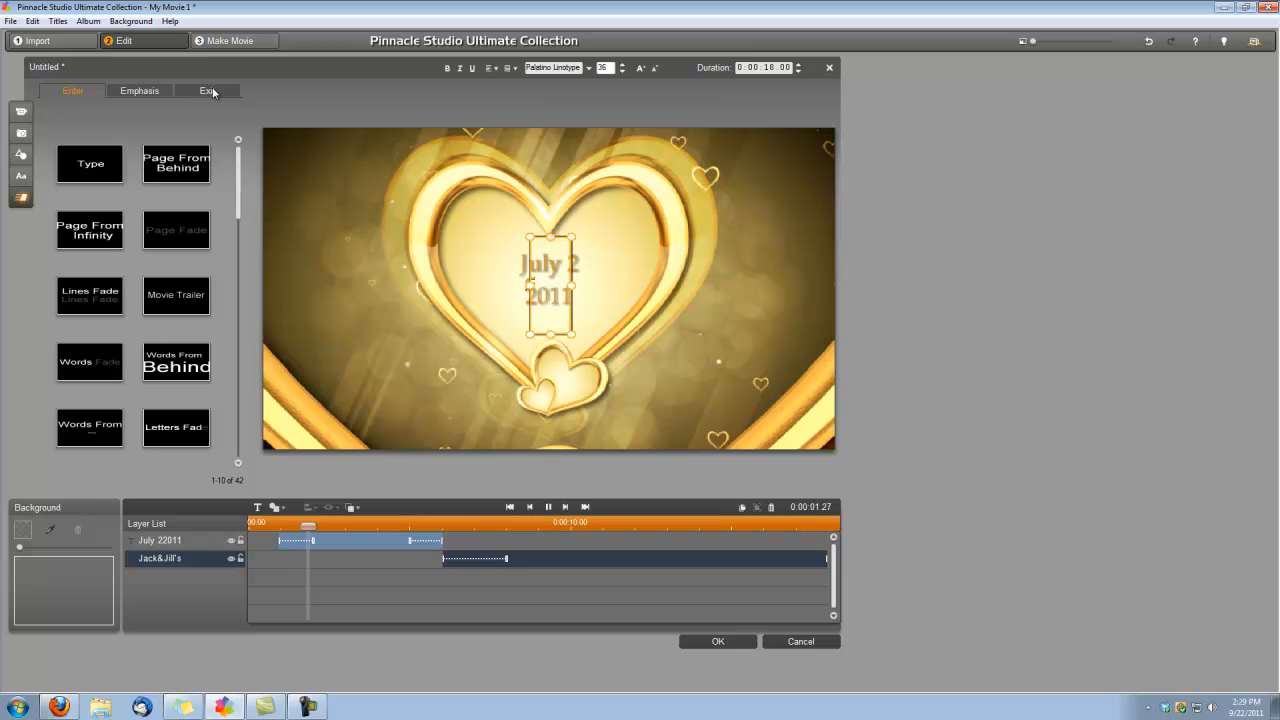
click(207, 91)
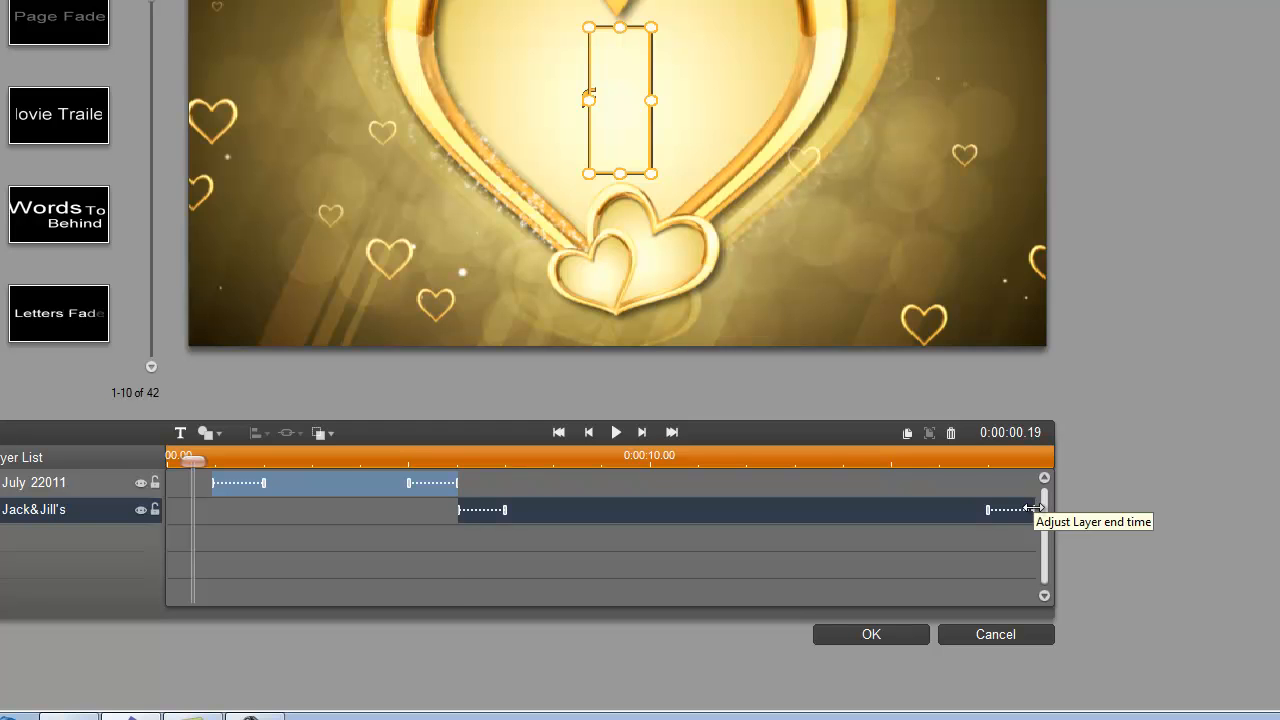
- Drag the Jack & Jill's layer end back to about 0:13
drag(1035, 510, 880, 520)
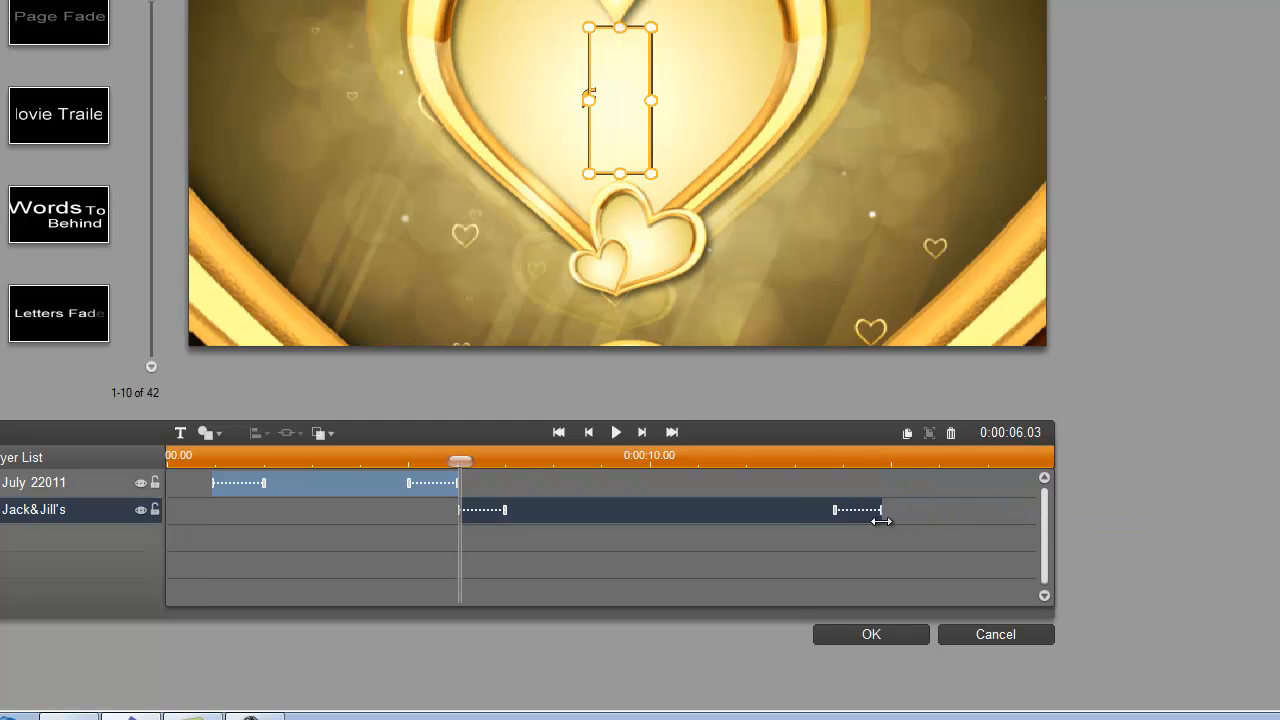
drag(880, 520, 795, 523)
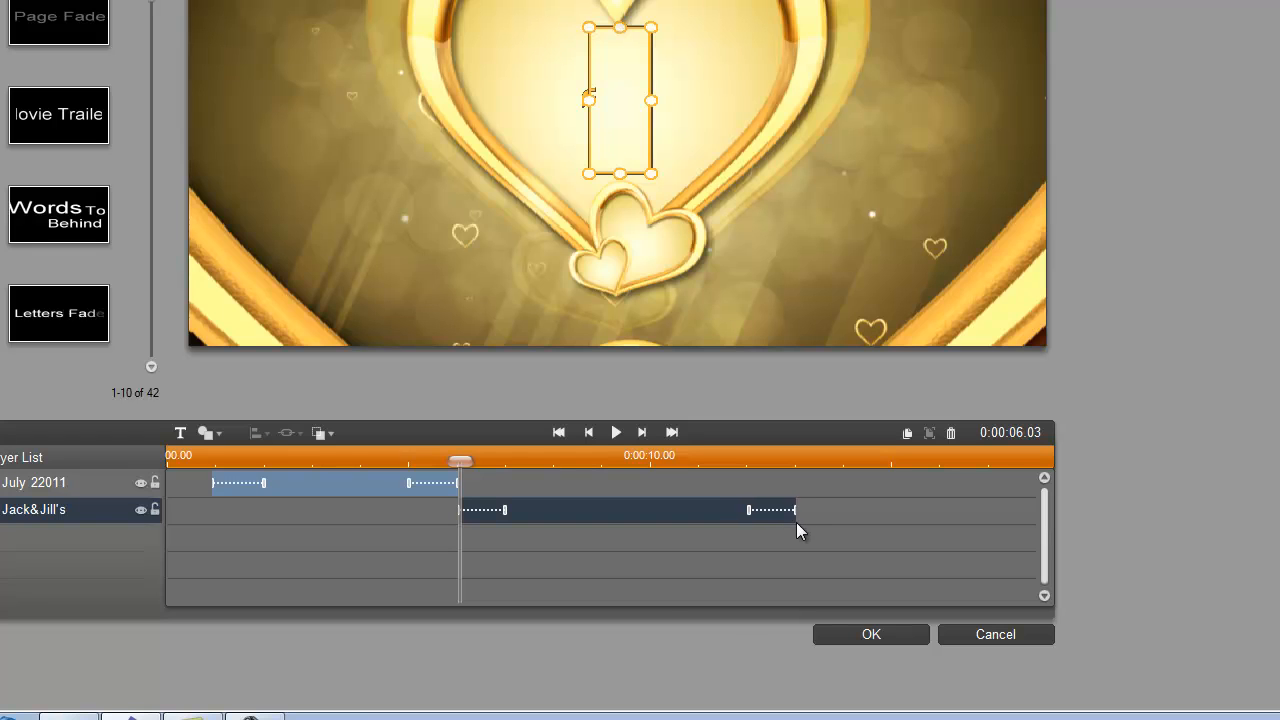
mouse_move(250, 562)
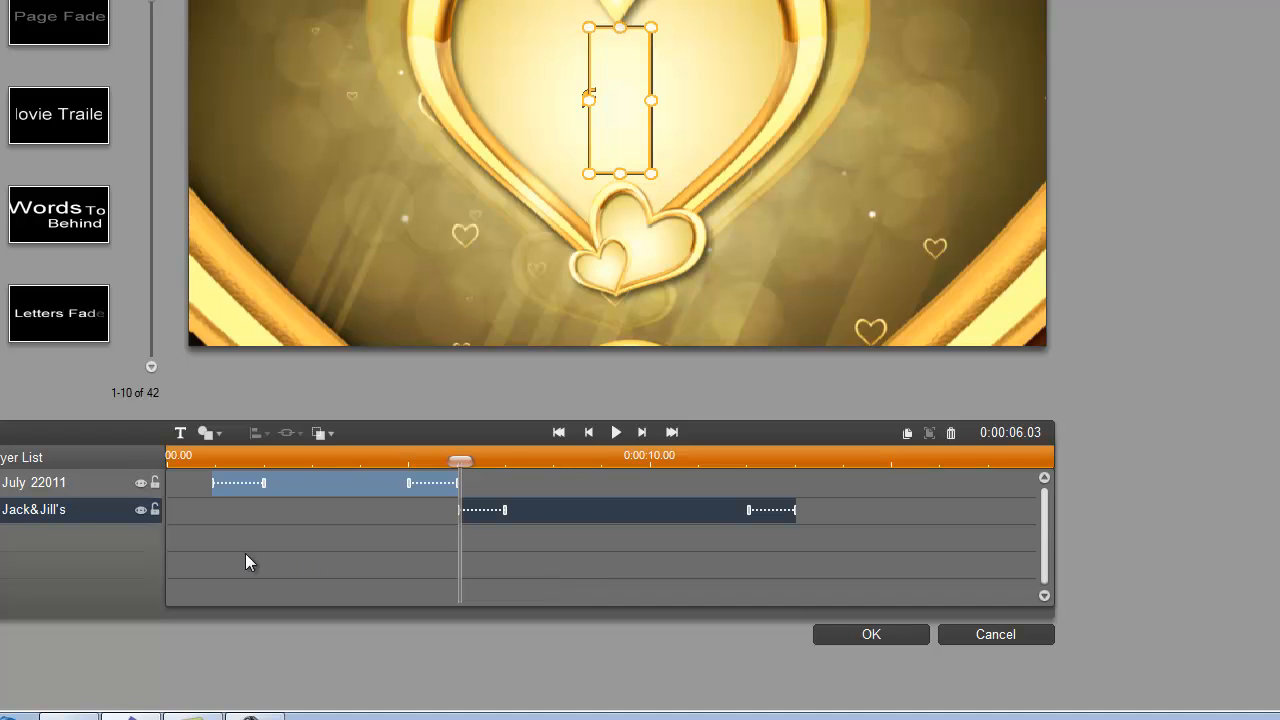
- Add a Wedding Day text layer starting after Jack & Jill's, then preview from the beginning
click(180, 433)
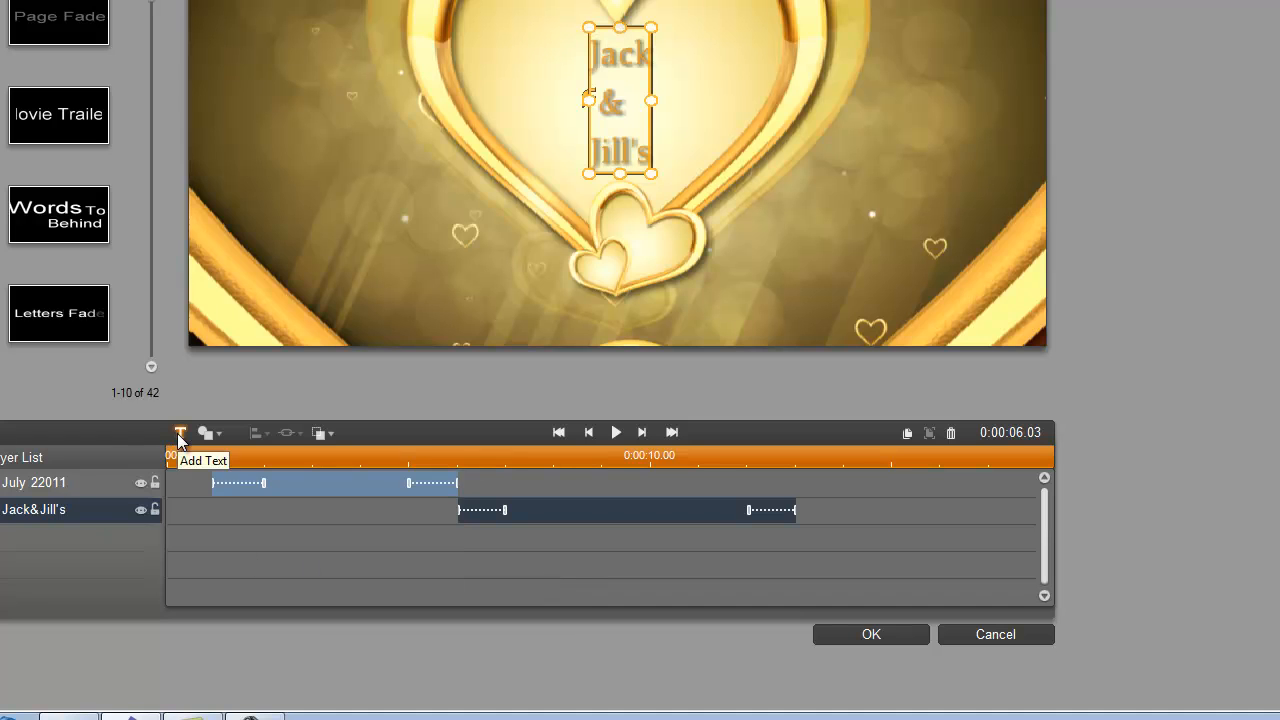
click(180, 433)
text(Wedding Day)
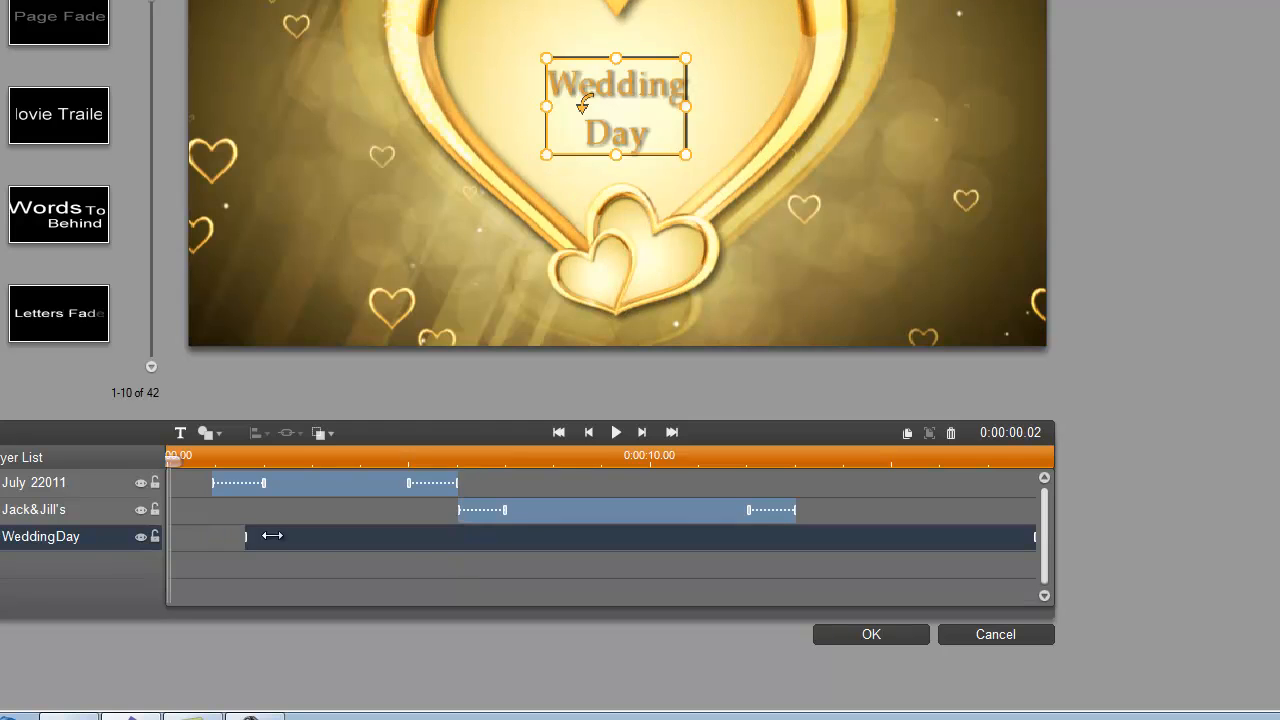
drag(245, 537, 775, 537)
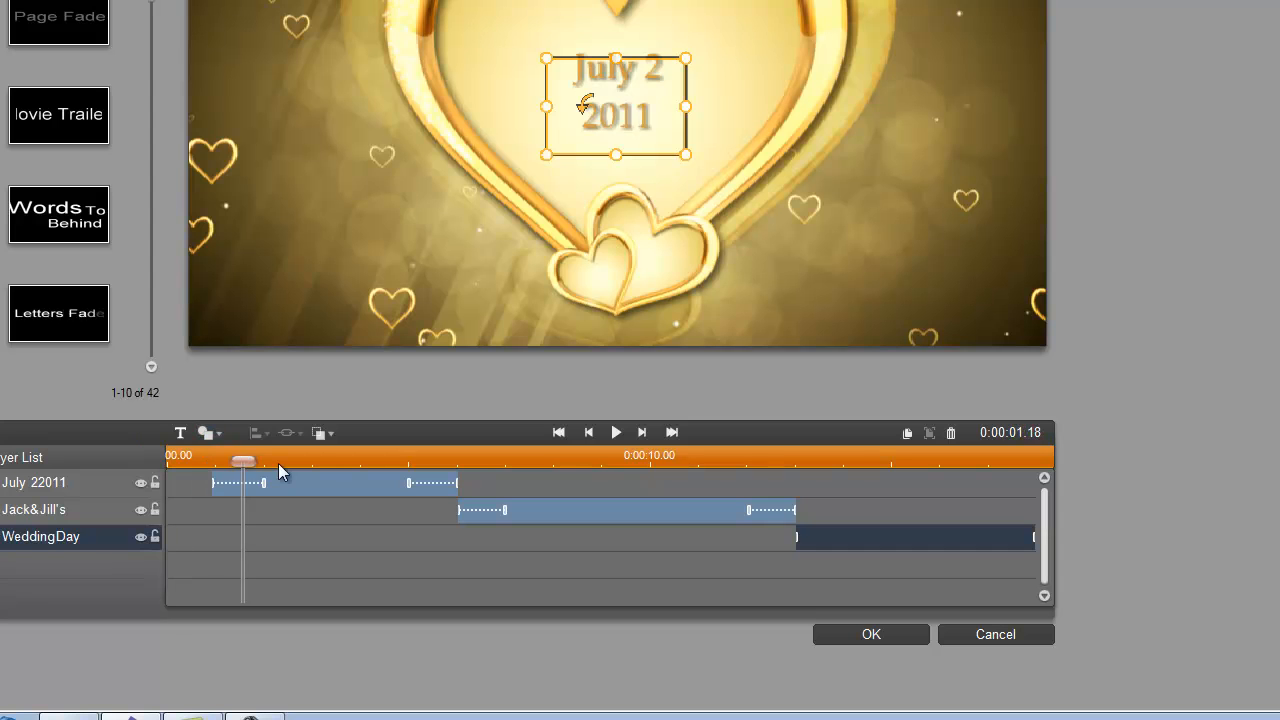
drag(243, 462, 717, 462)
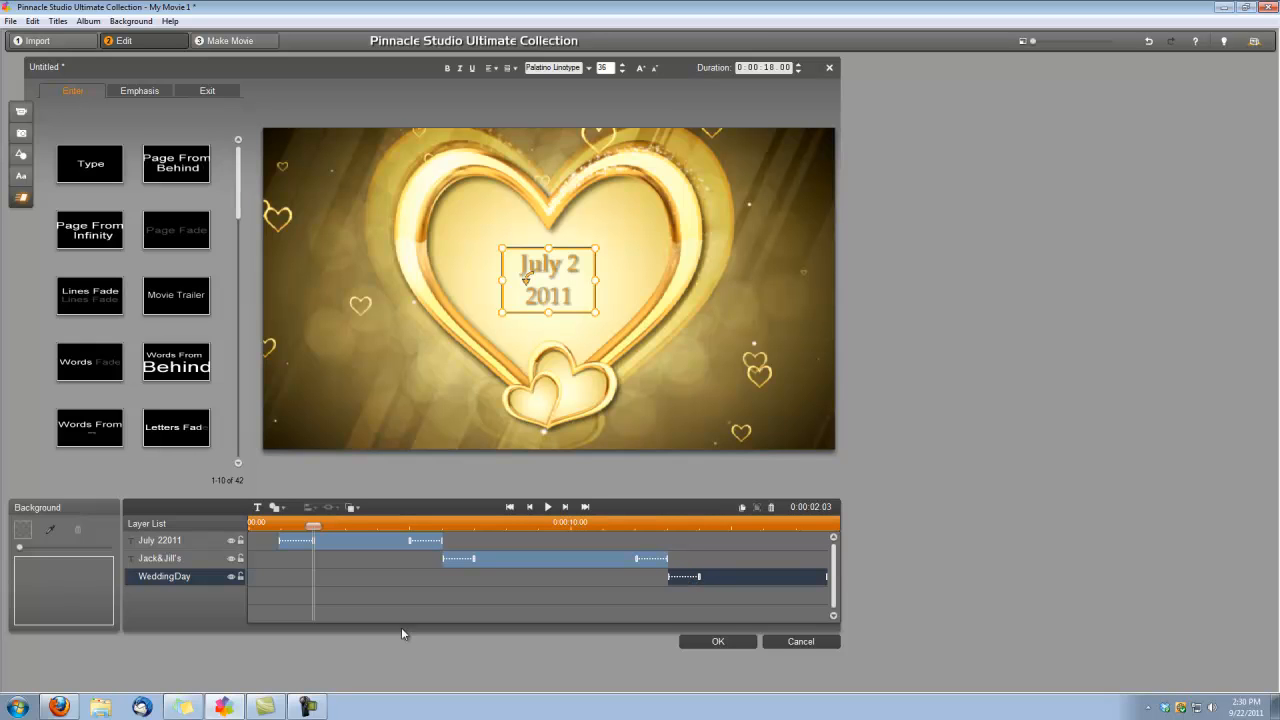
mouse_move(190, 545)
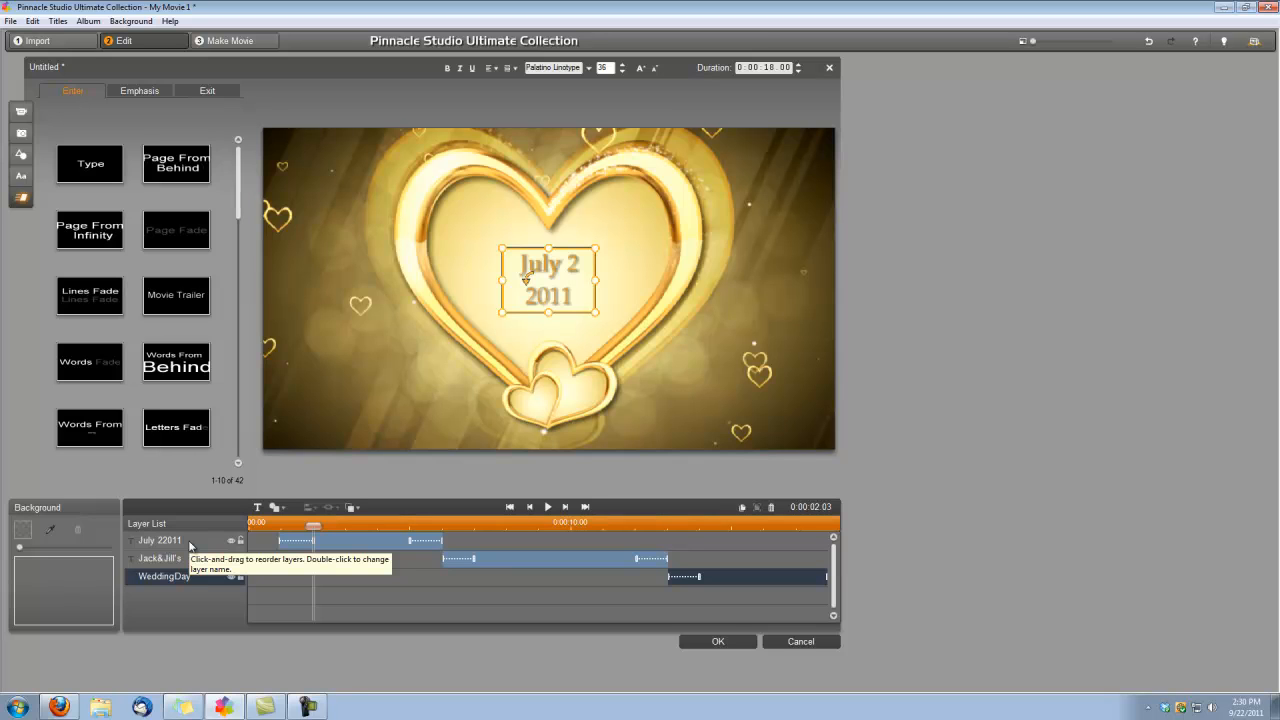
mouse_move(190, 580)
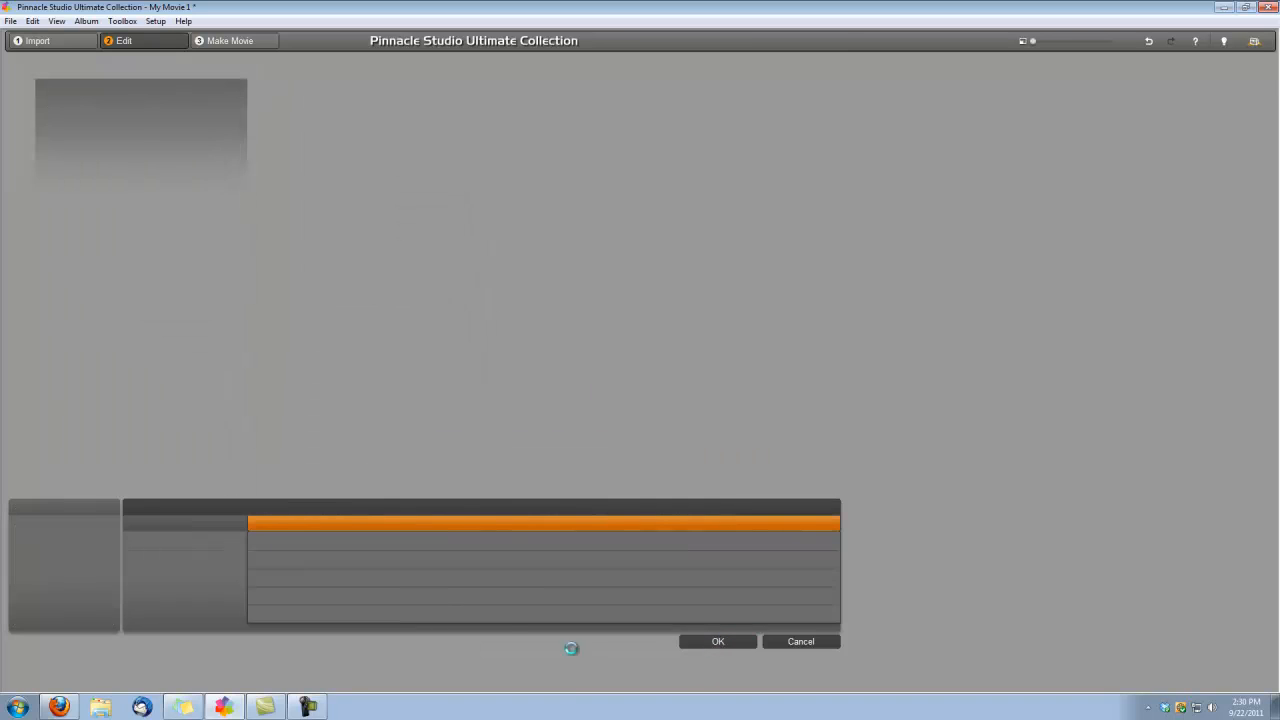
- Save the three-layer title and return to the movie timeline
click(717, 641)
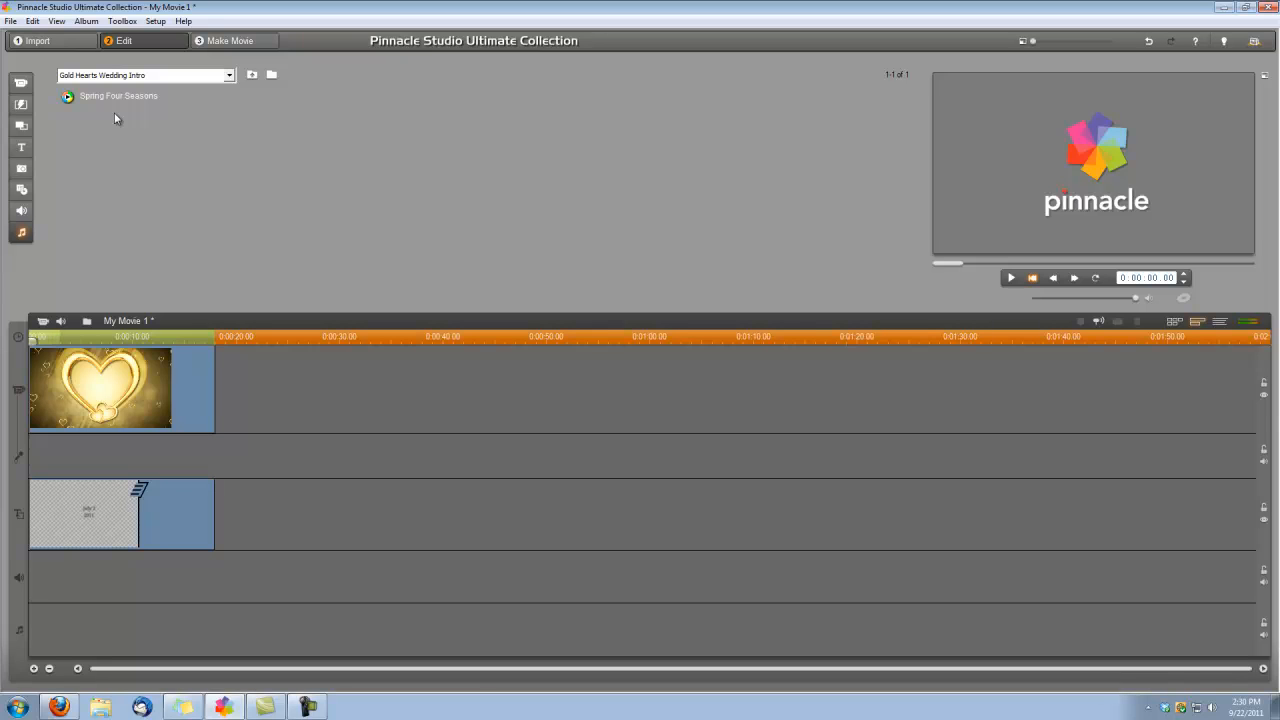
mouse_move(120, 99)
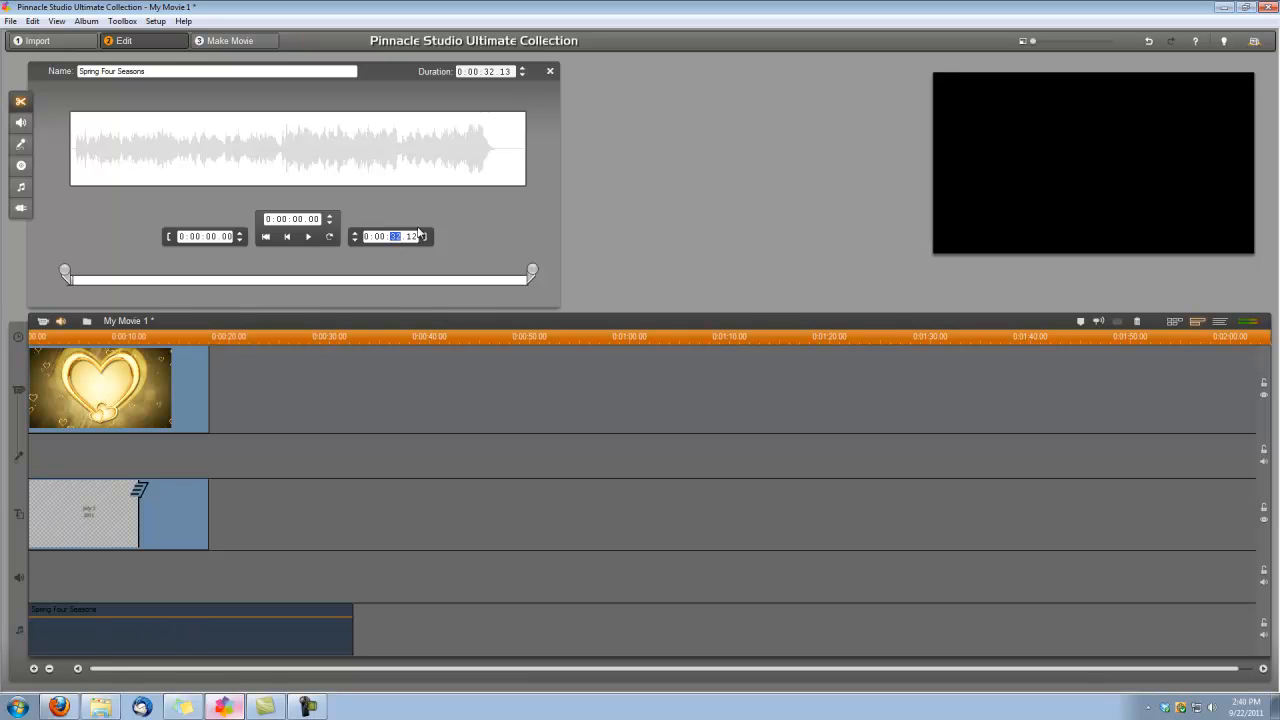
- Trim the Spring Four Seasons music to end at 18 seconds and close its editor
drag(530, 271, 327, 271)
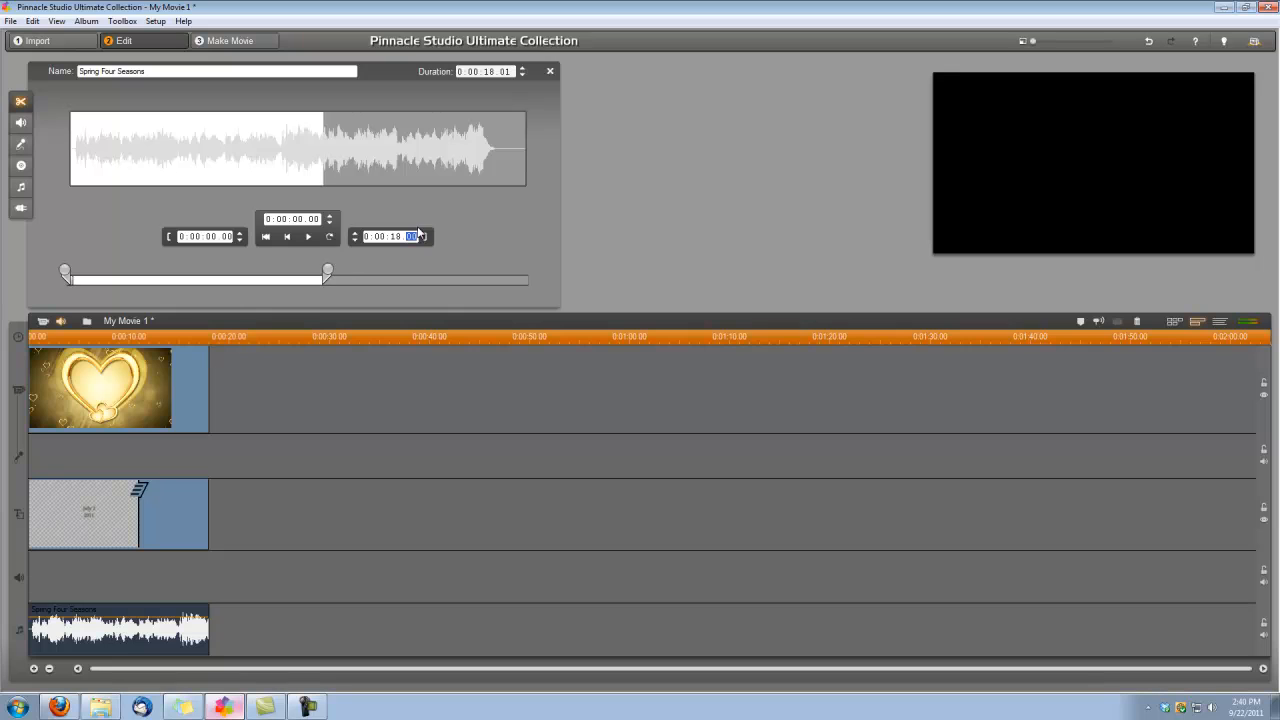
mouse_move(436, 221)
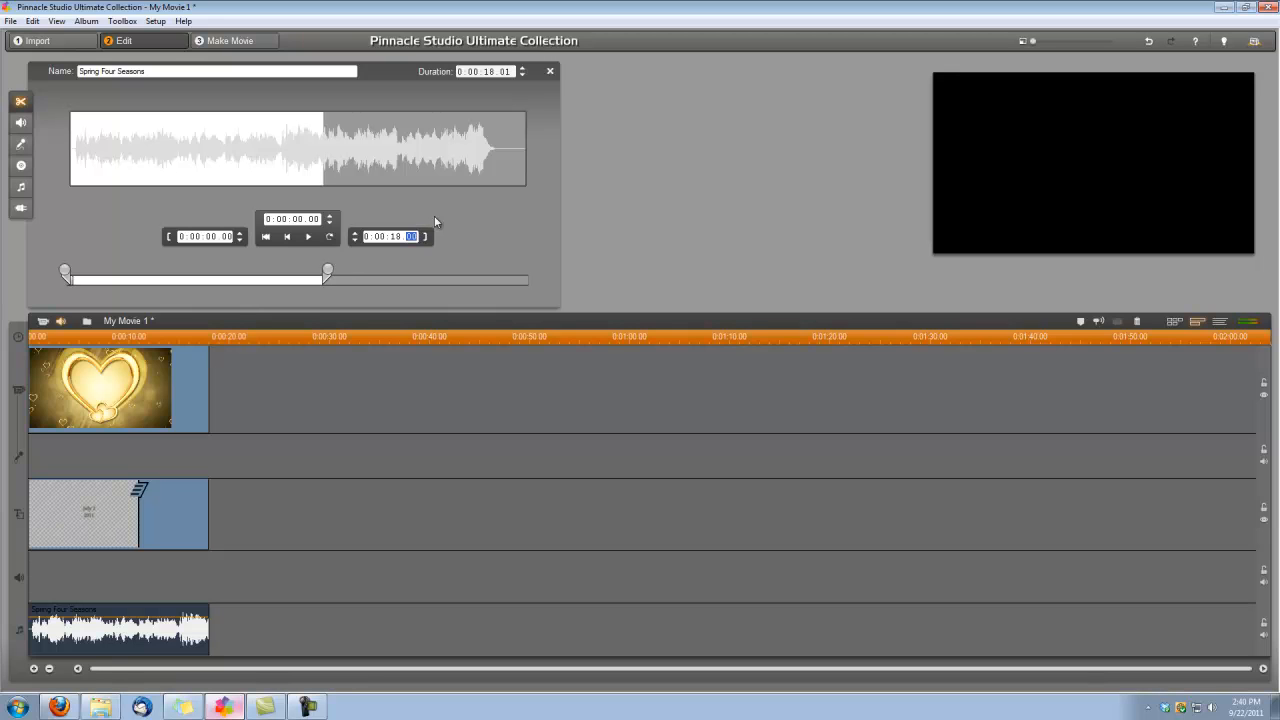
mouse_move(549, 72)
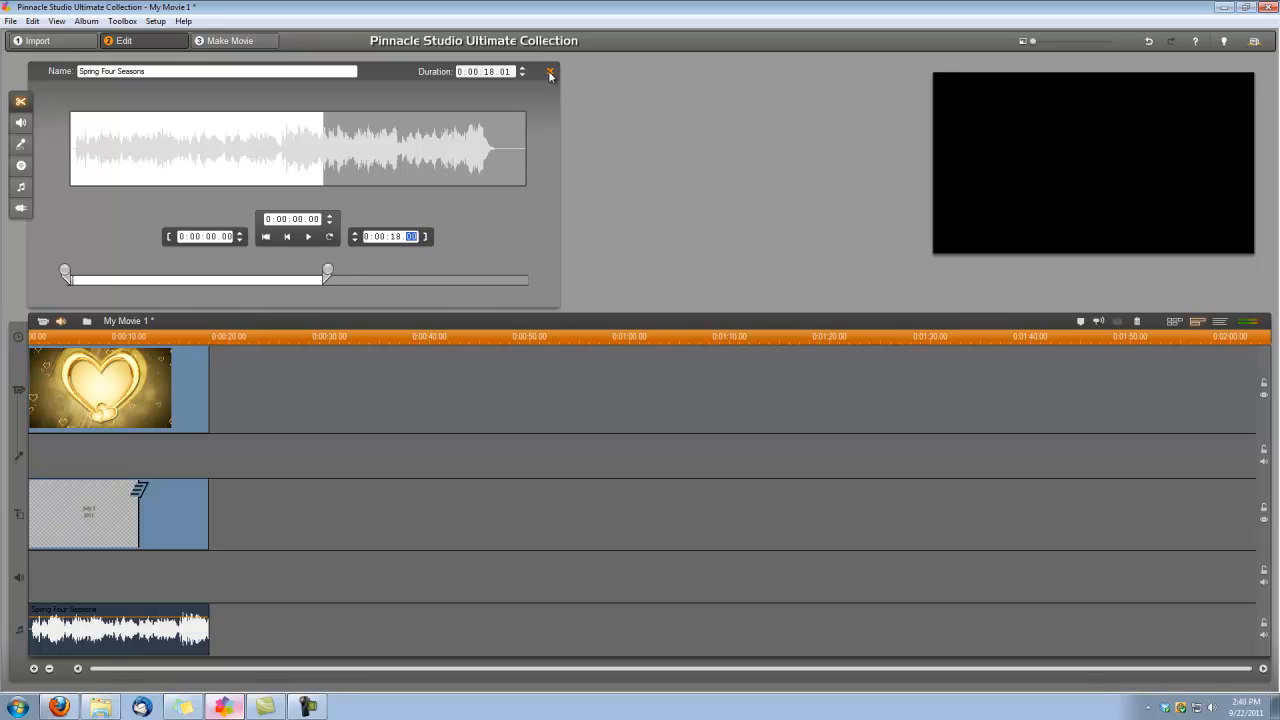
click(546, 72)
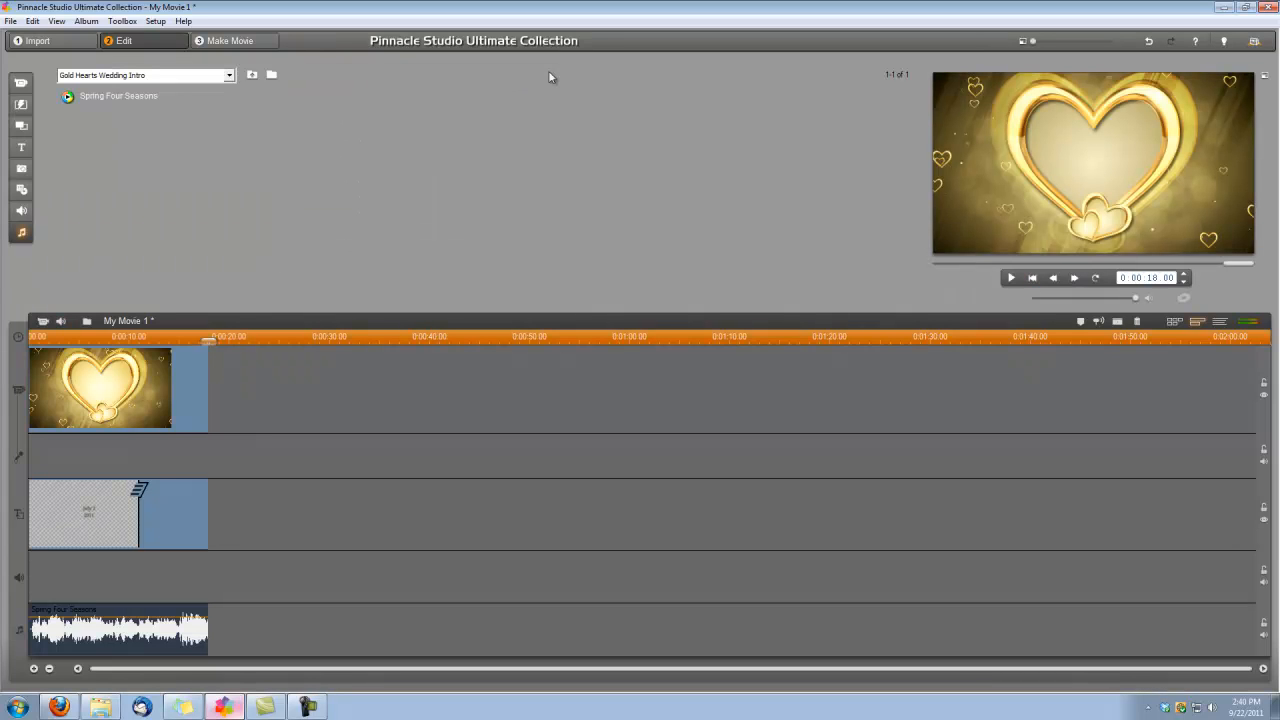
mouse_move(914, 266)
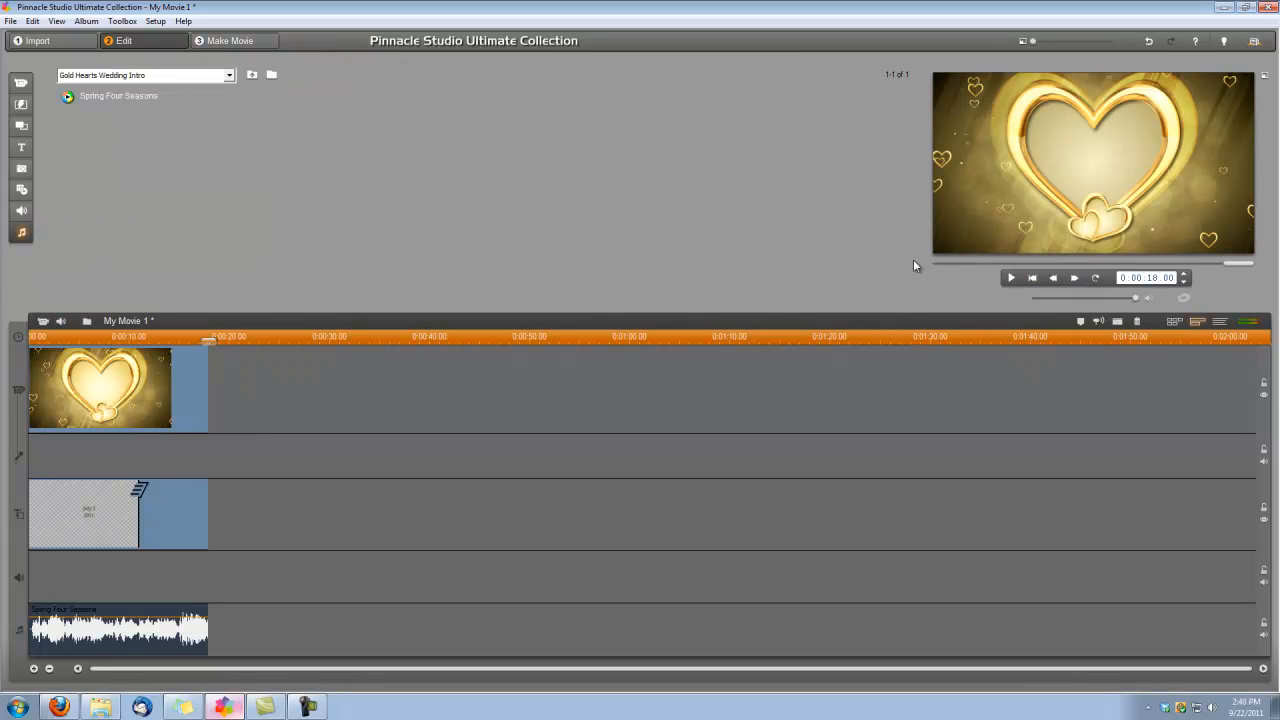